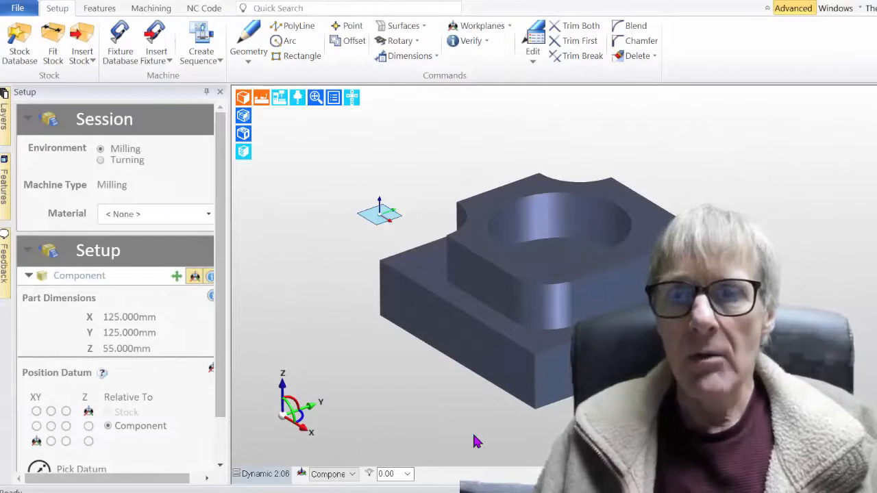
pyautogui.moveTo(452, 418)
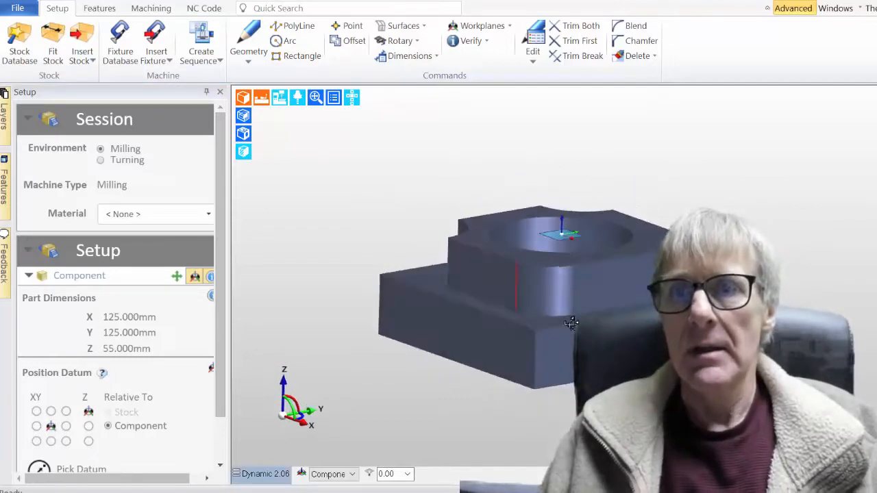
# Create a workplane named 'Op 2' based on the Bottom view, with a custom origin enabled
pyautogui.moveTo(572, 323); pyautogui.dragTo(461, 316)
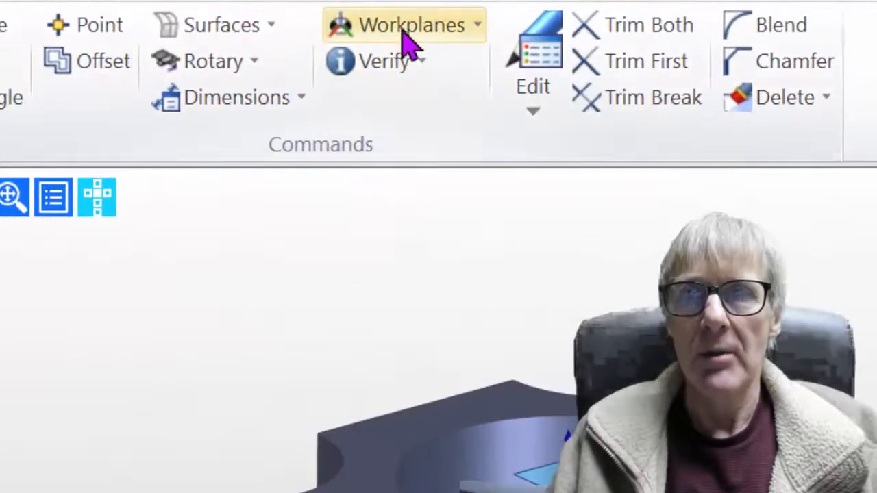
pyautogui.click(404, 25)
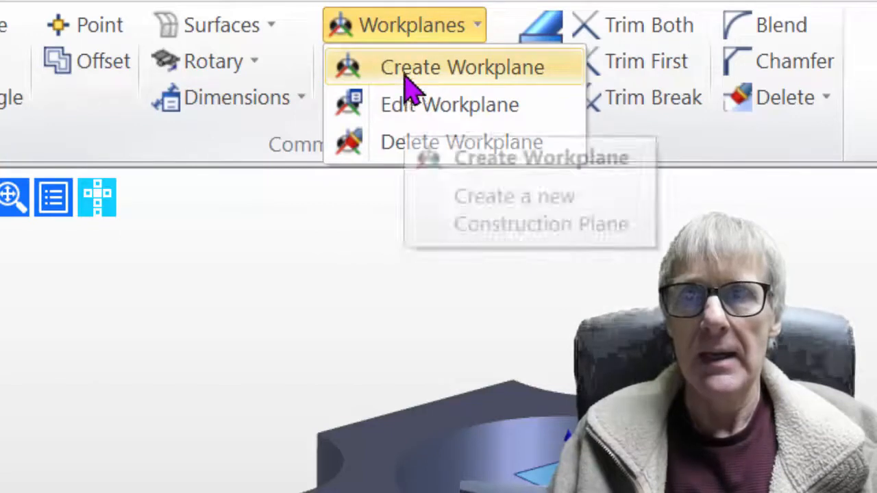
pyautogui.click(461, 66)
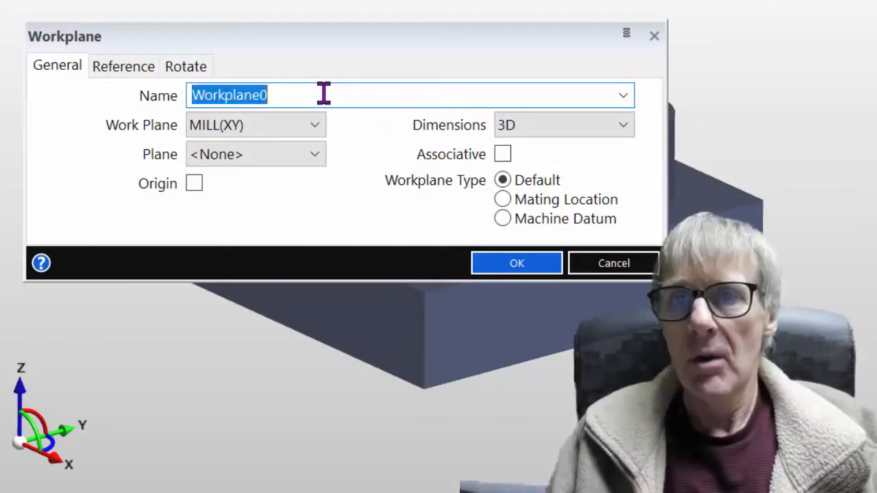
pyautogui.write('Op')
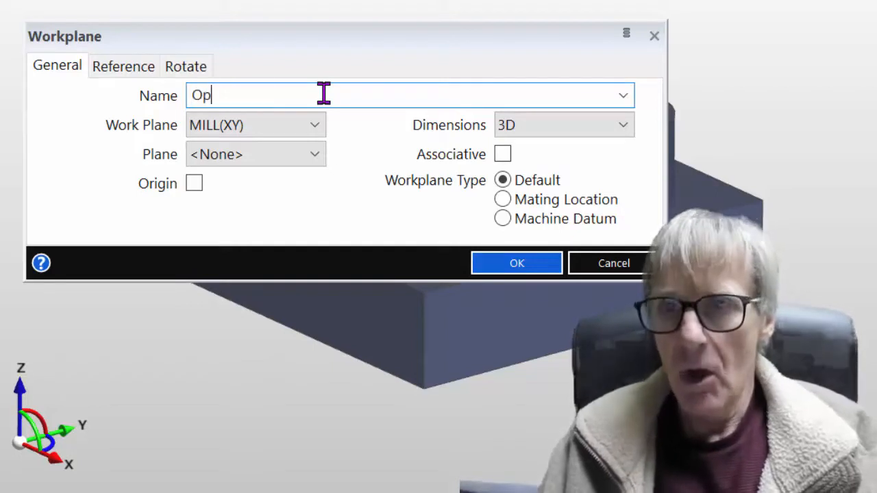
pyautogui.write('2')
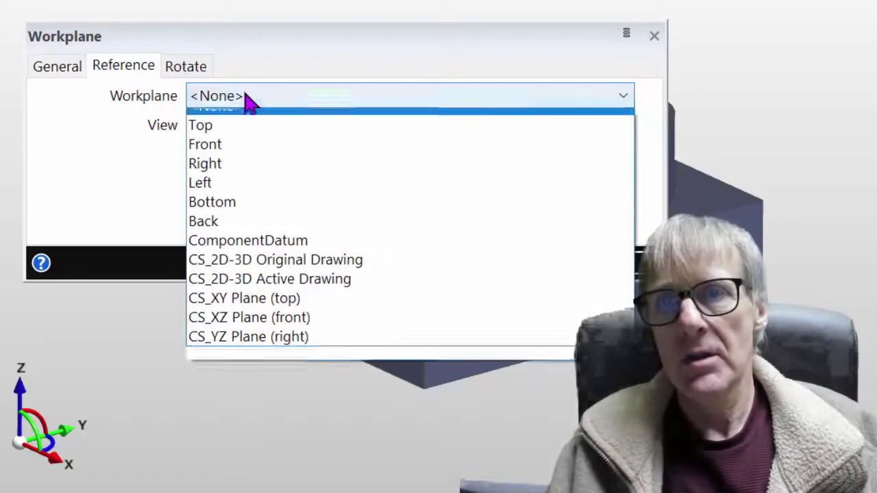
pyautogui.click(211, 202)
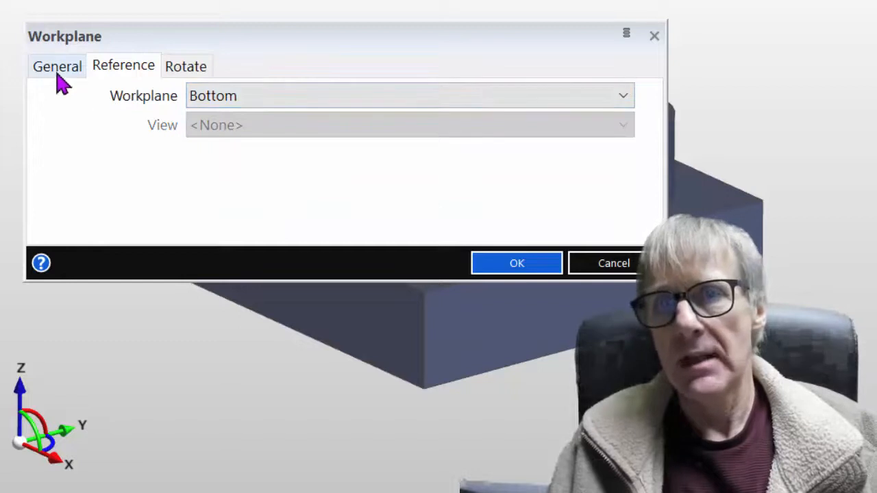
pyautogui.click(56, 65)
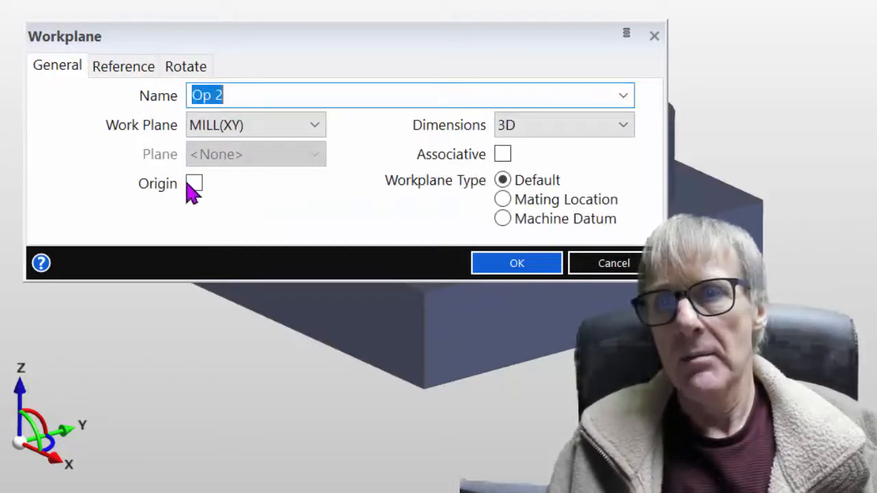
pyautogui.click(194, 183)
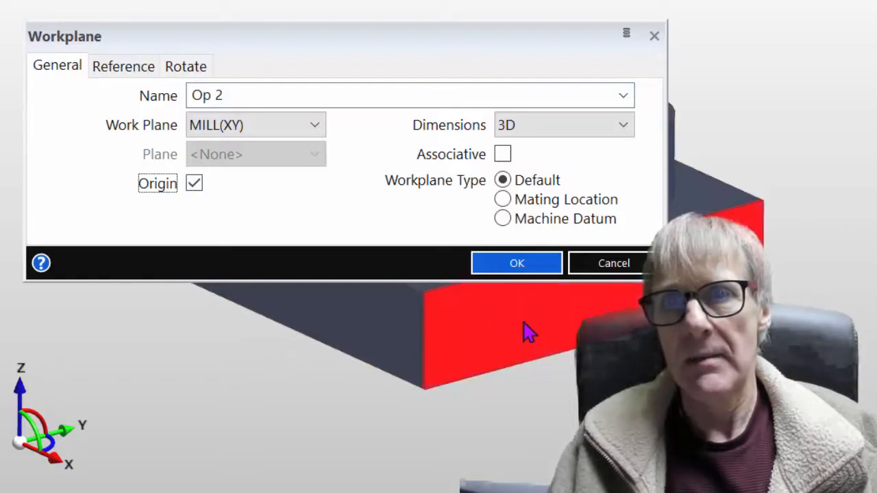
pyautogui.click(516, 263)
pyautogui.write('Z')
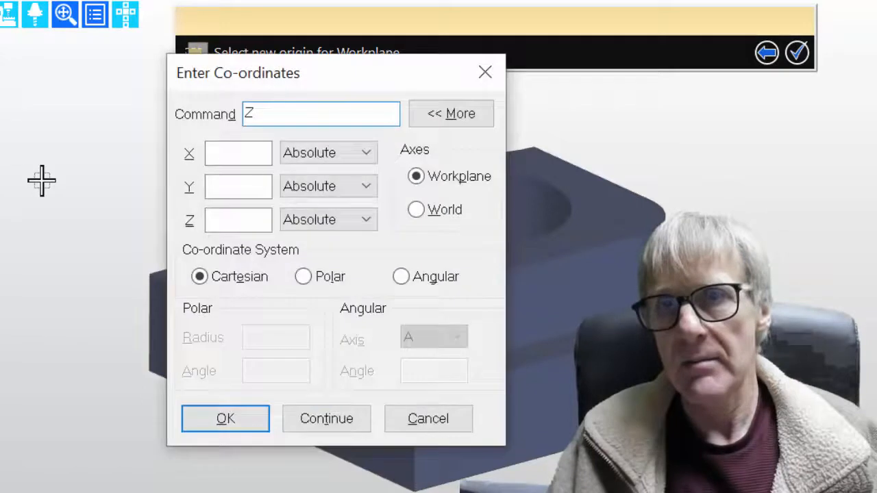
# Place the Op 2 origin on the part's bottom face, then reactivate the Top workplane
pyautogui.click(225, 419)
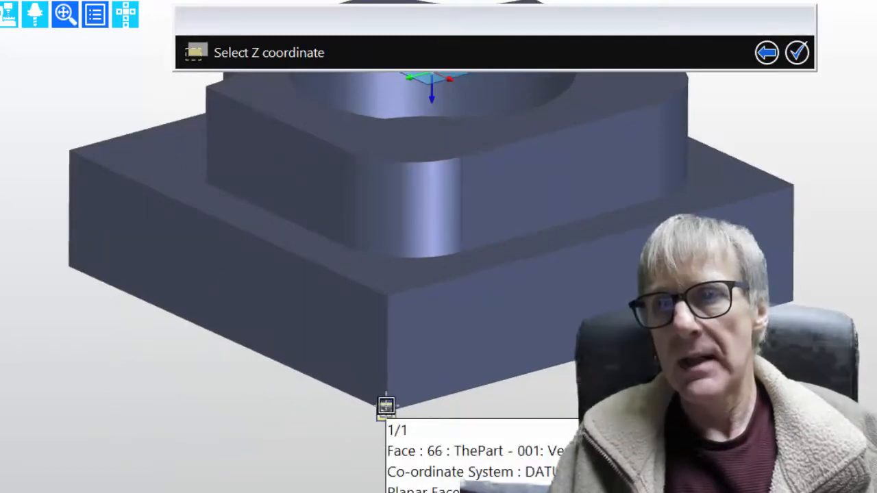
pyautogui.click(796, 52)
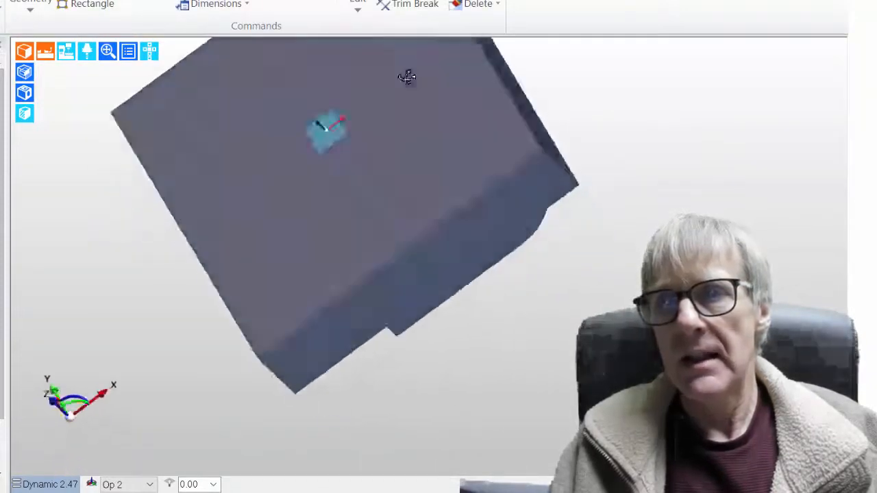
pyautogui.moveTo(407, 76); pyautogui.dragTo(307, 160)
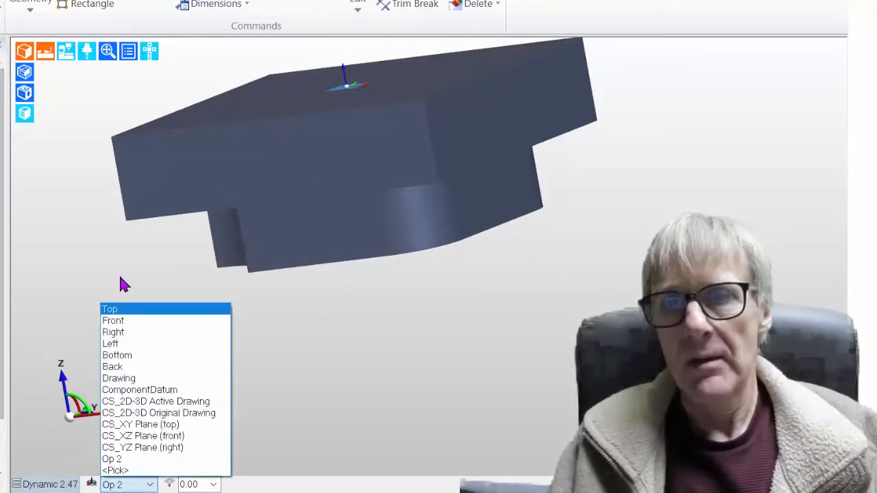
pyautogui.click(109, 308)
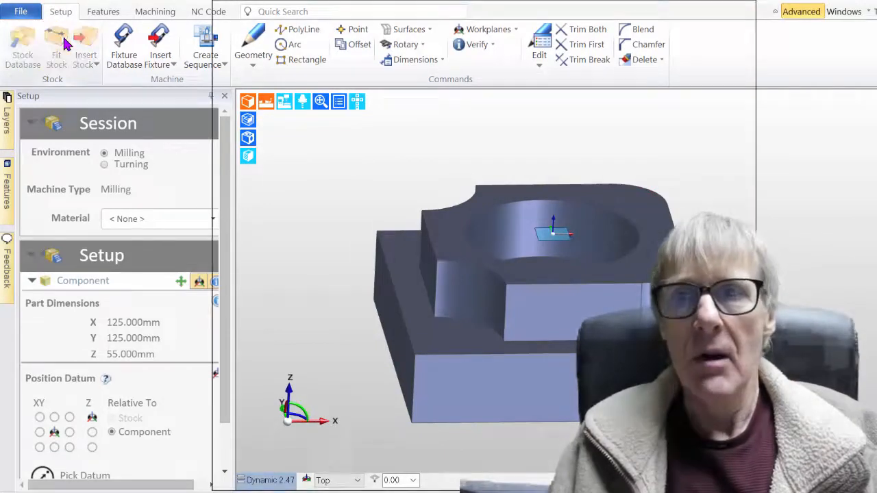
# Fit a box stock around the part with a 1 mm top offset
pyautogui.click(55, 38)
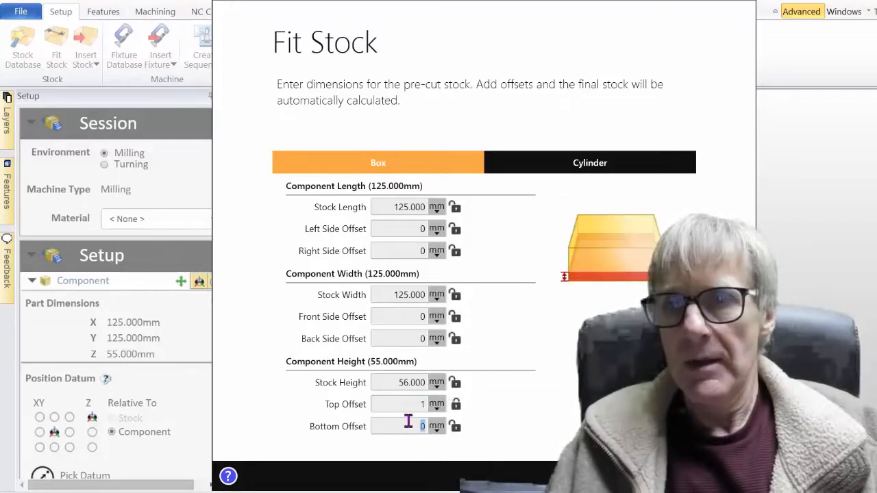
pyautogui.write('1')
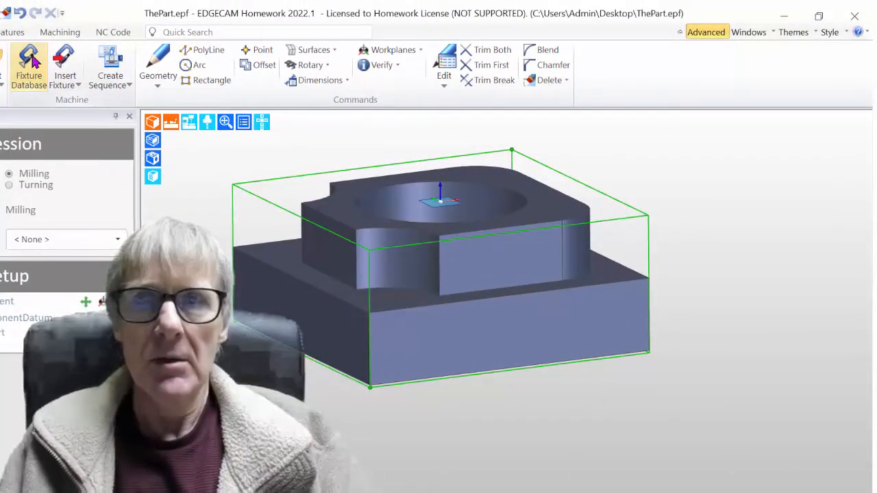
# Clamp the part in the Kurt 3400V Vise from the fixture library's vise list
pyautogui.click(28, 58)
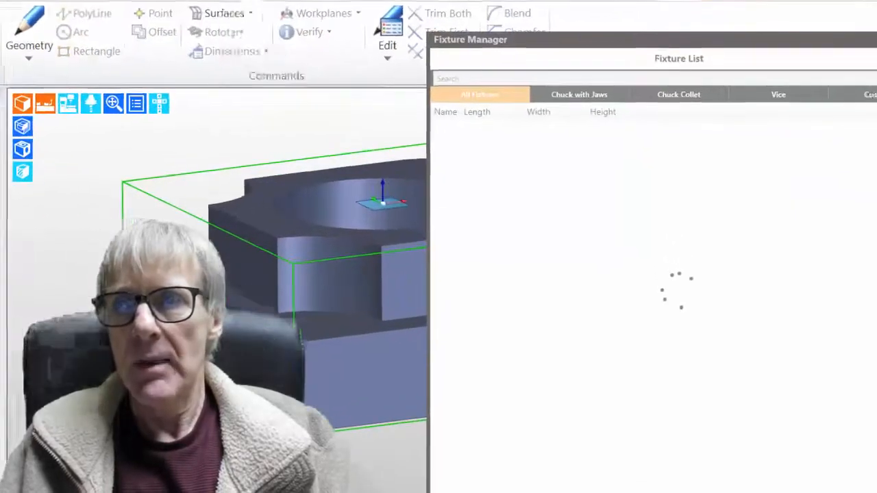
pyautogui.click(778, 94)
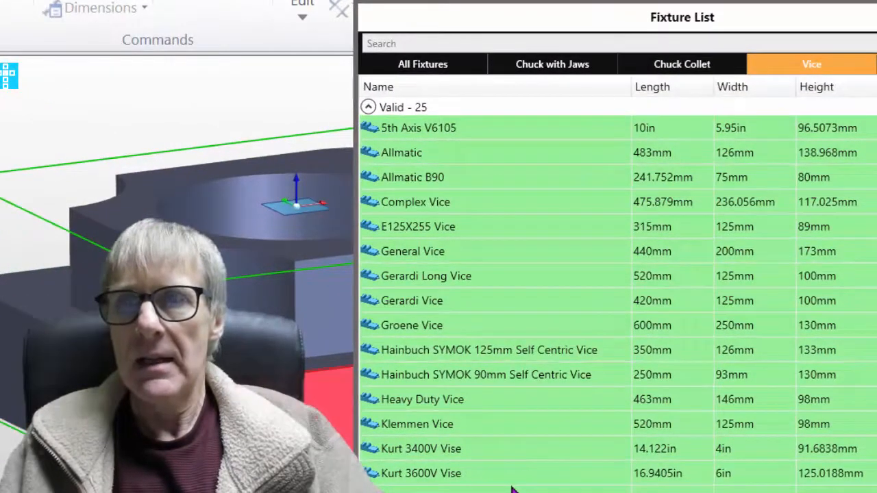
pyautogui.moveTo(470, 345)
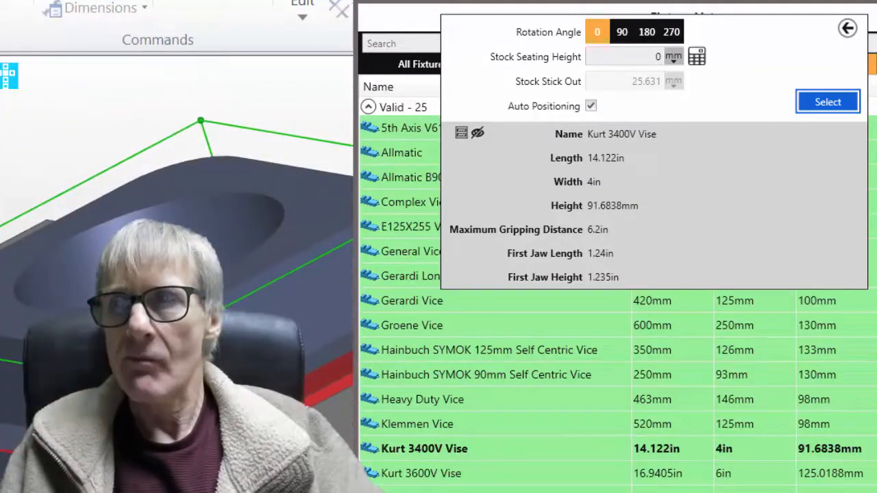
pyautogui.click(828, 101)
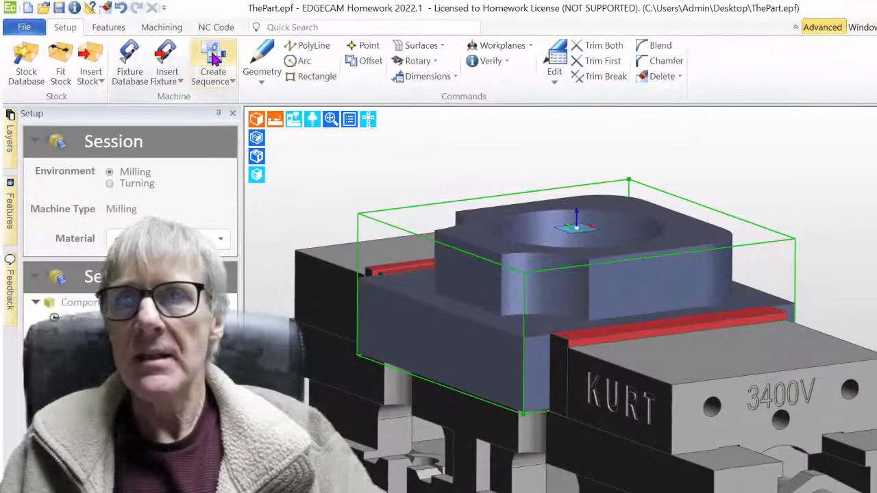
# Create a milling sequence on the Sample Mill Vertical mm machine
pyautogui.click(213, 61)
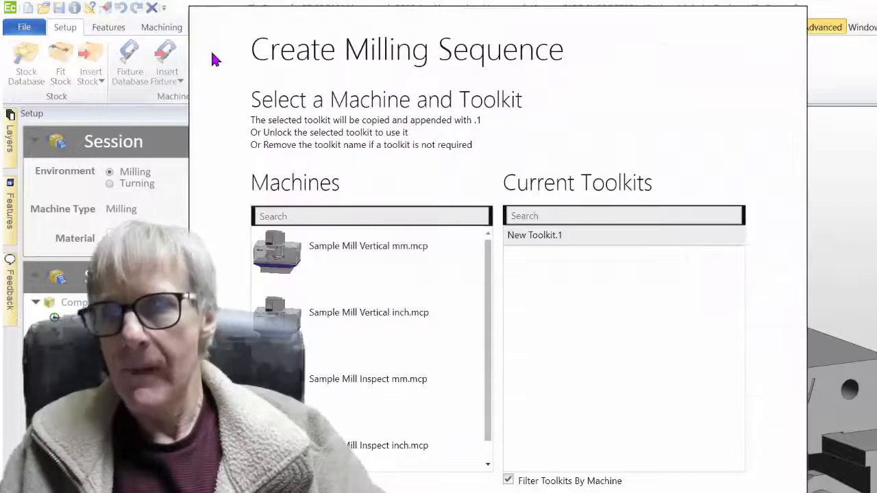
pyautogui.click(368, 245)
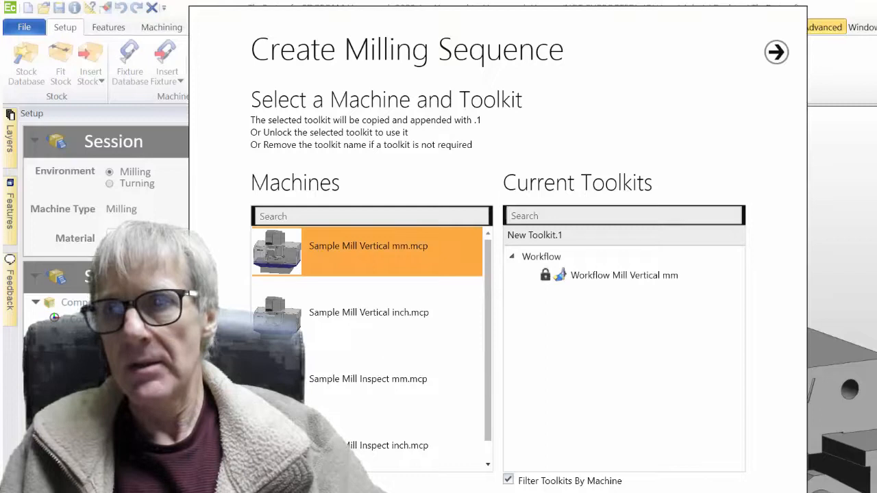
pyautogui.click(776, 54)
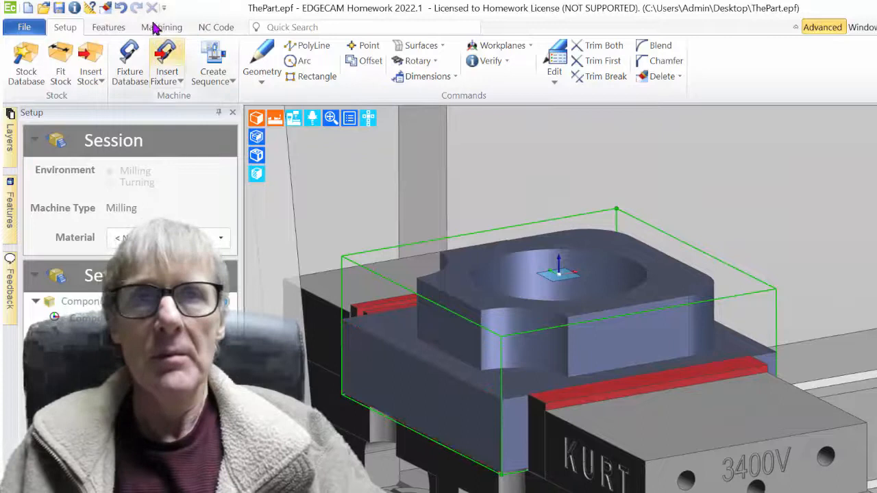
# Load the 63.0 mm 90-degree face mill from the tool store as tool 1, offset 1
pyautogui.click(161, 27)
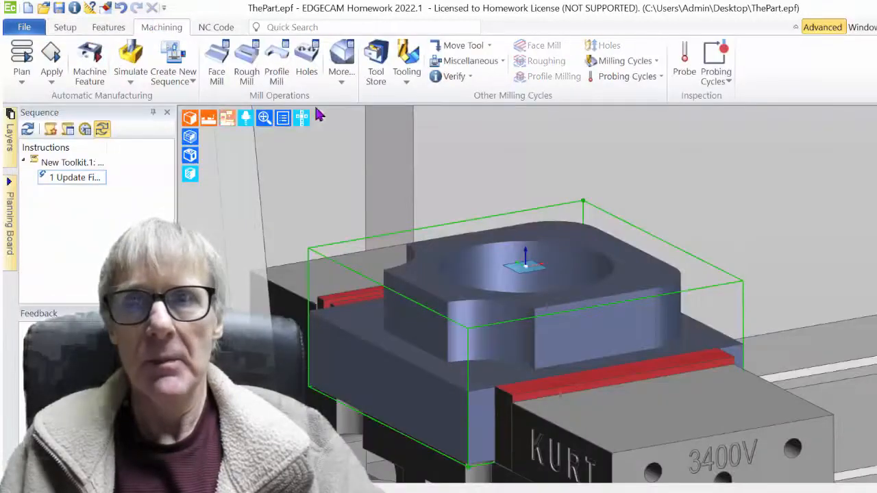
pyautogui.click(406, 58)
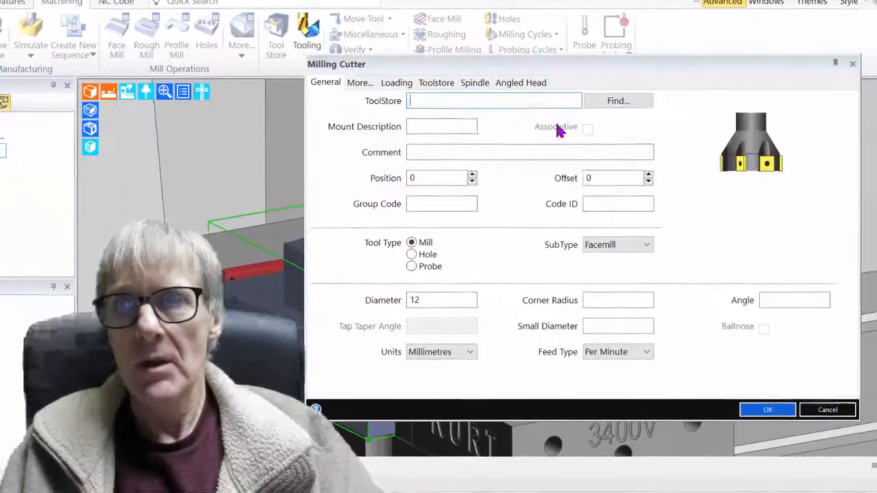
pyautogui.click(617, 101)
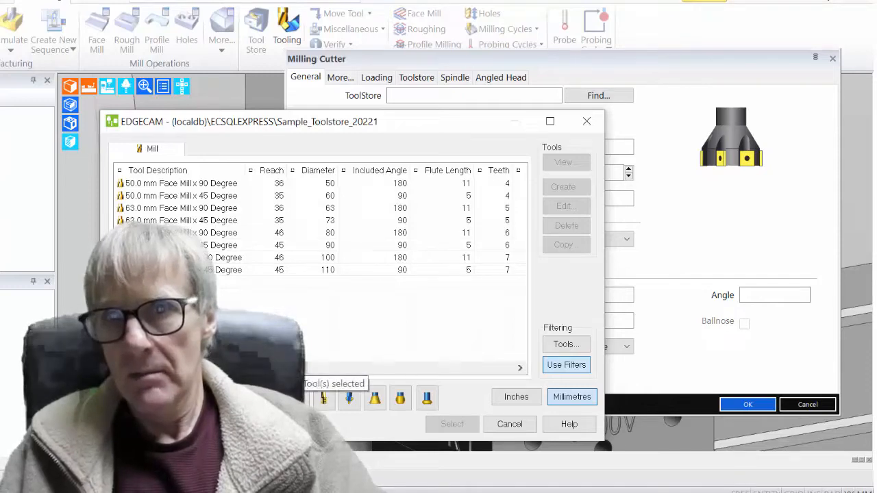
pyautogui.click(181, 207)
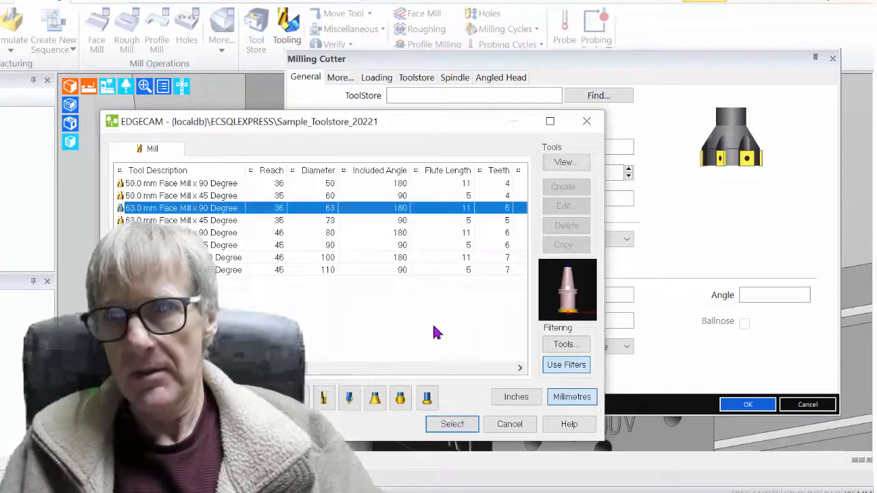
pyautogui.click(451, 424)
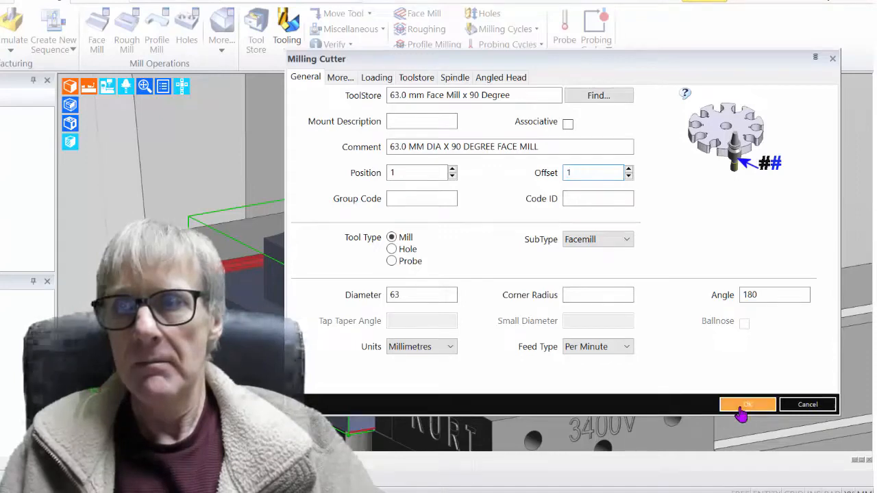
pyautogui.click(746, 404)
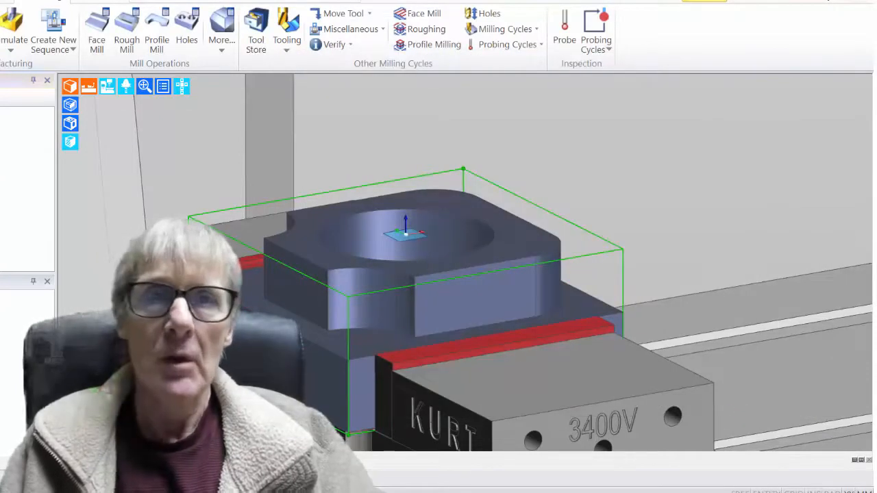
pyautogui.moveTo(282, 110)
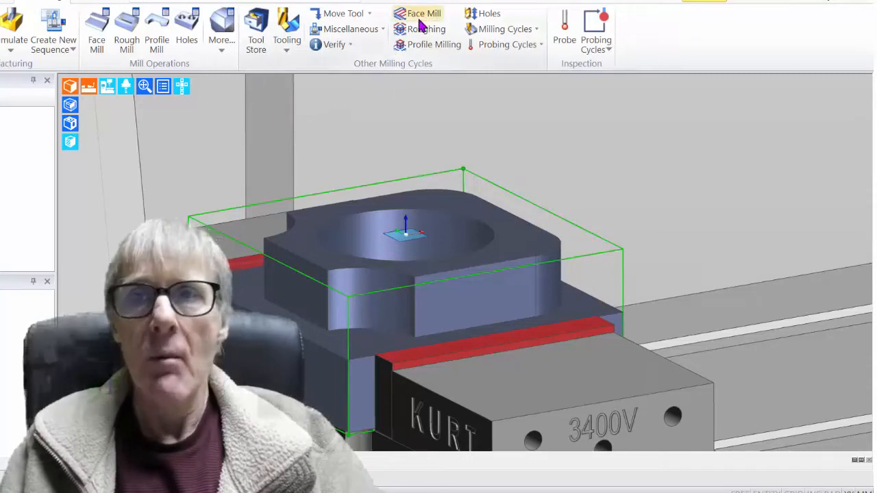
# Add a face mill cycle: 80% stepover, clearance 3, level 1, depth -1, lead length 32
pyautogui.click(422, 13)
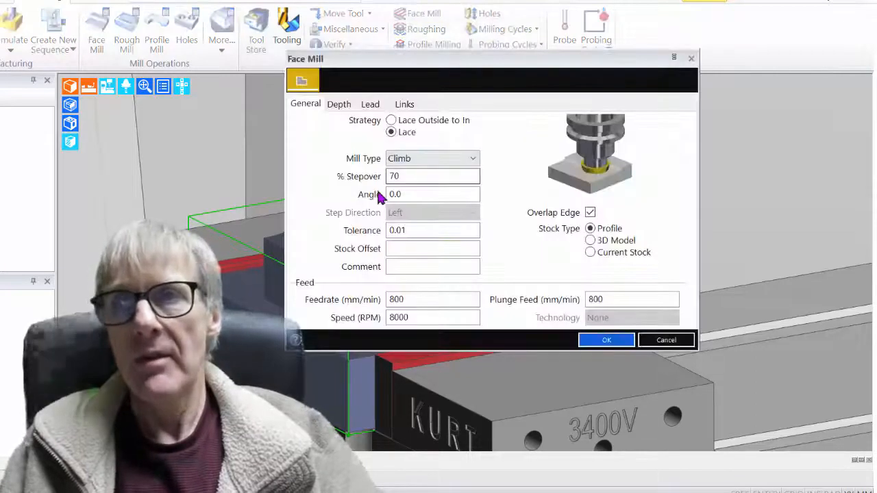
pyautogui.moveTo(411, 216)
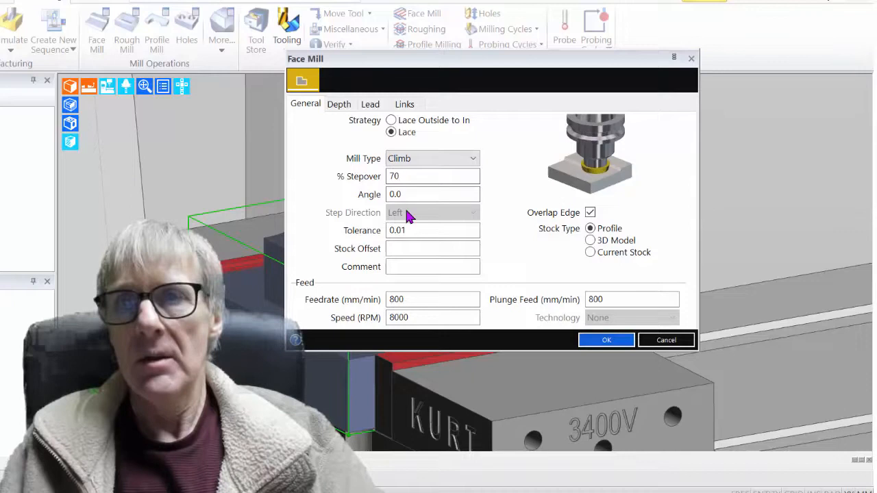
pyautogui.click(422, 176)
pyautogui.write('80')
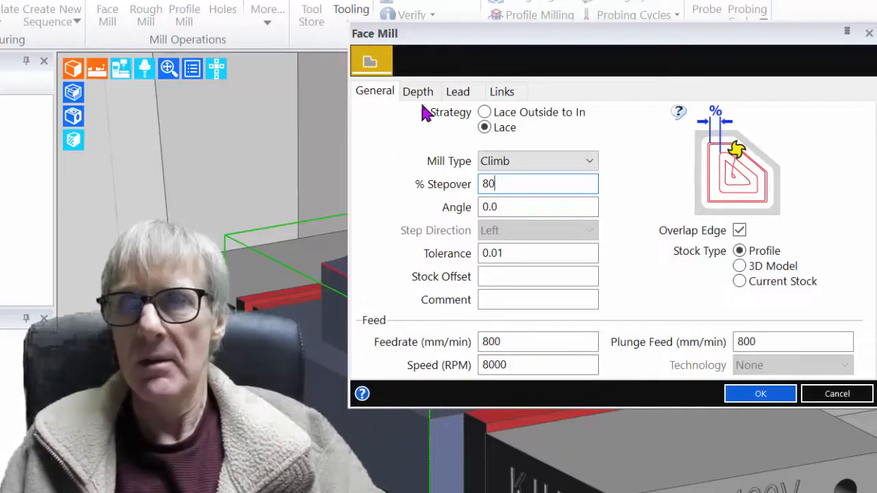
pyautogui.click(418, 91)
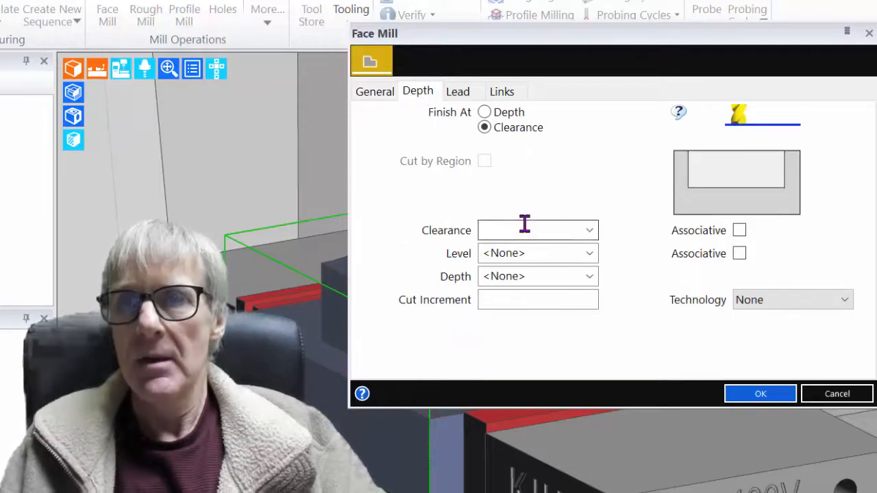
pyautogui.write('3')
pyautogui.write('1')
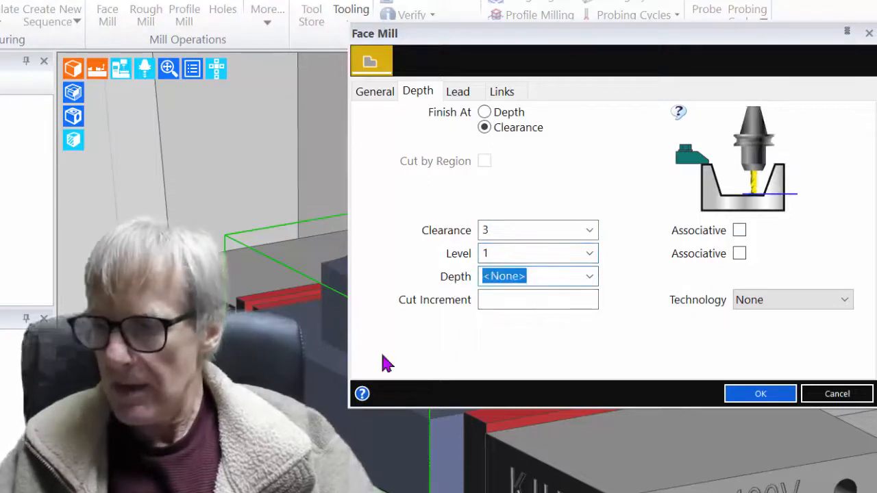
pyautogui.write('-1')
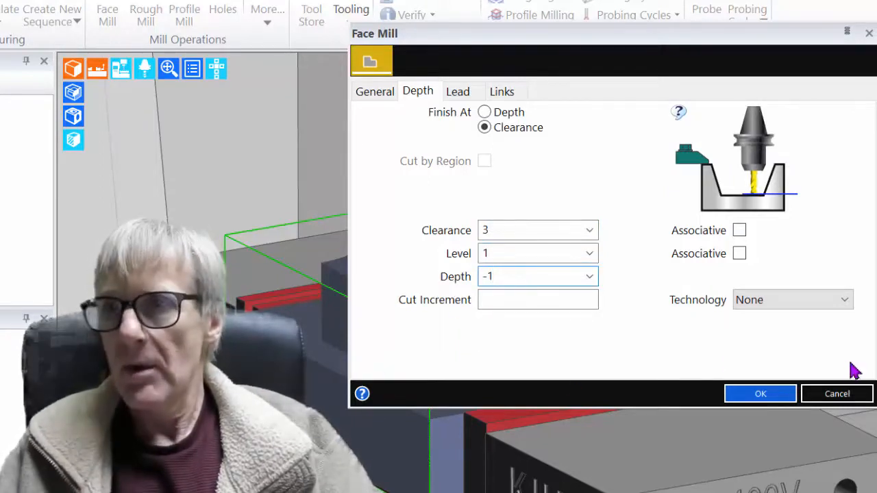
pyautogui.moveTo(743, 395)
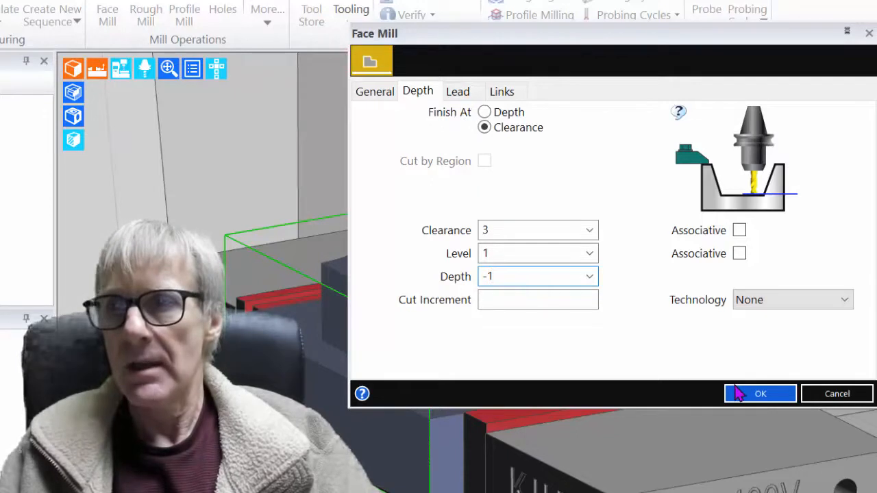
pyautogui.click(759, 393)
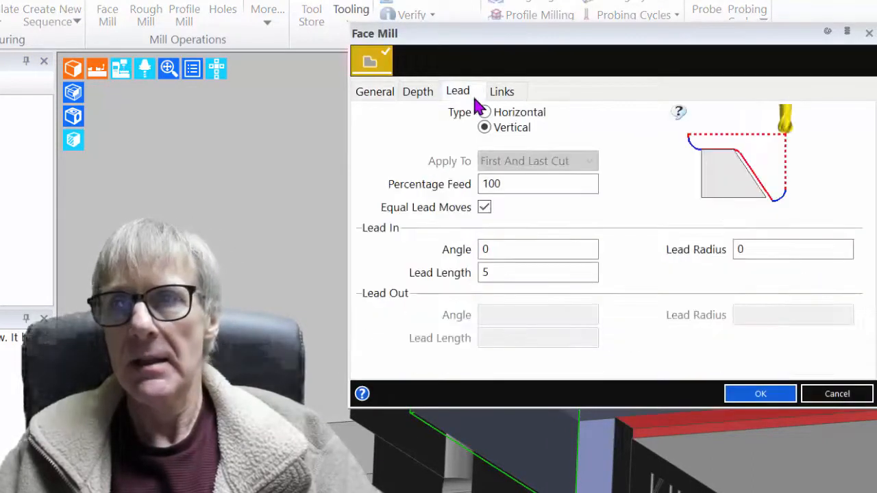
pyautogui.moveTo(709, 322)
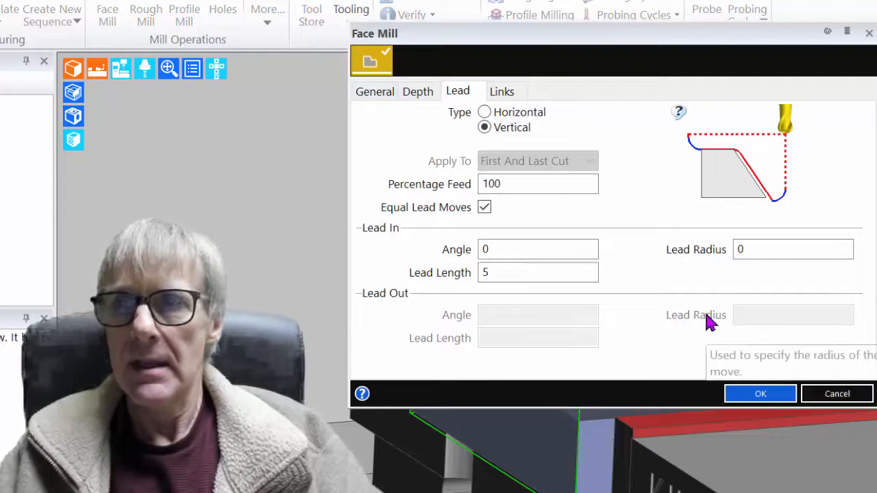
pyautogui.click(537, 272)
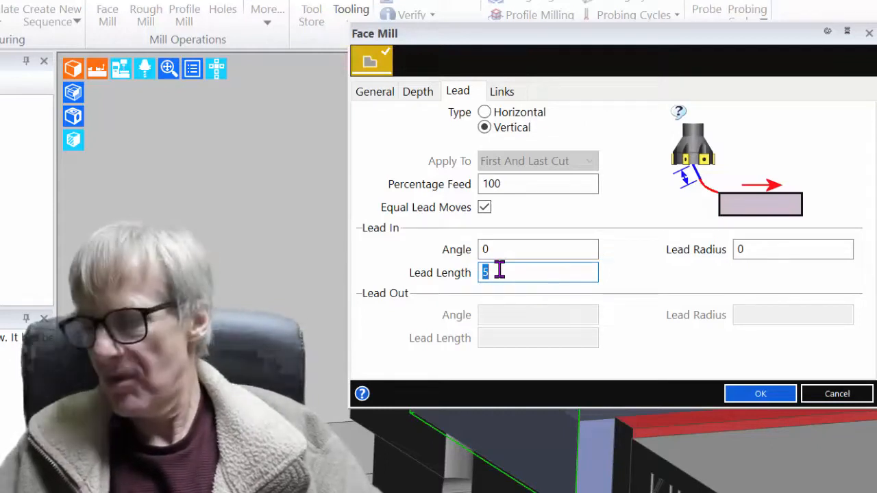
pyautogui.write('32')
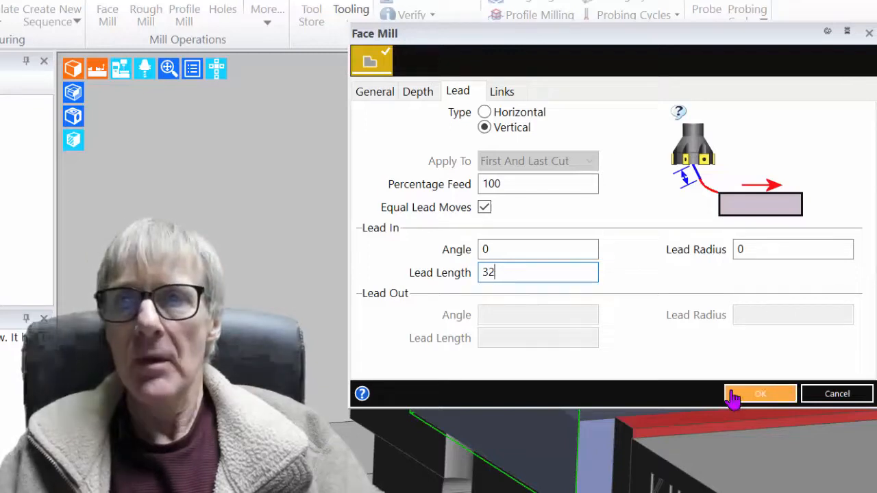
pyautogui.click(760, 393)
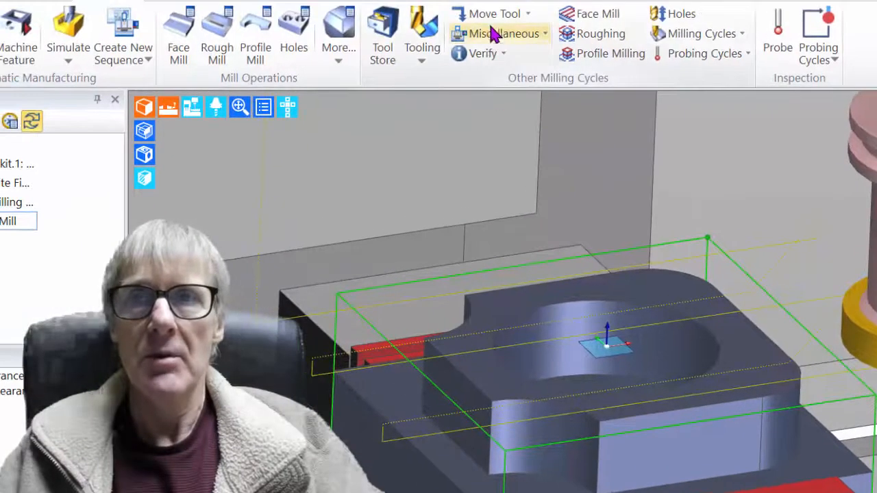
# Add a Move to Toolchange instruction after the face mill operation
pyautogui.click(491, 13)
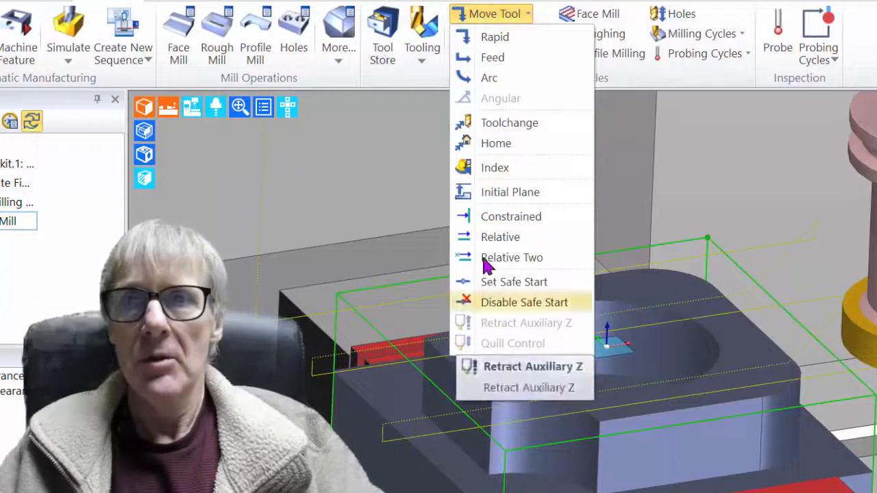
pyautogui.click(509, 122)
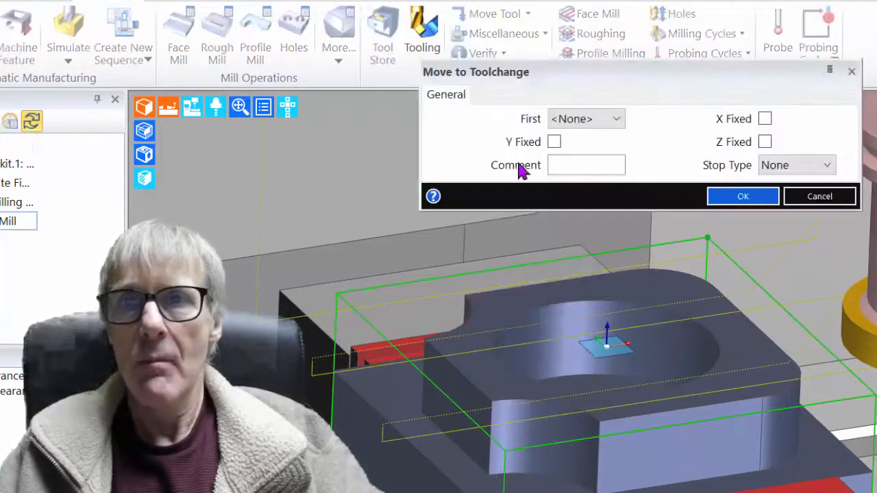
pyautogui.click(743, 195)
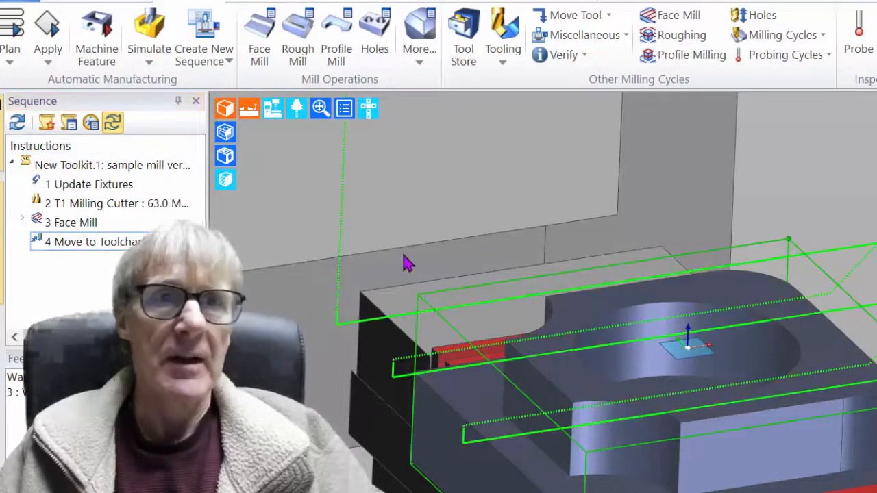
pyautogui.moveTo(83, 168)
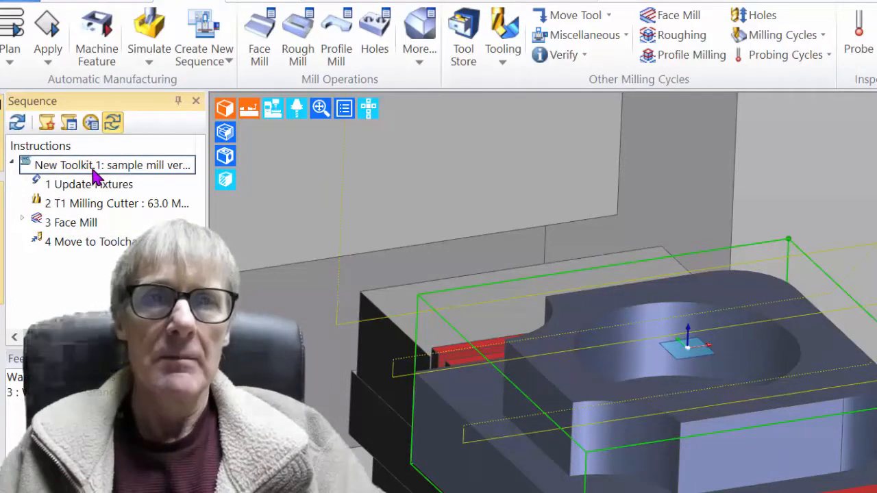
# Rename the first sequence to 'Op 1' and begin creating another milling sequence
pyautogui.doubleClick(112, 165)
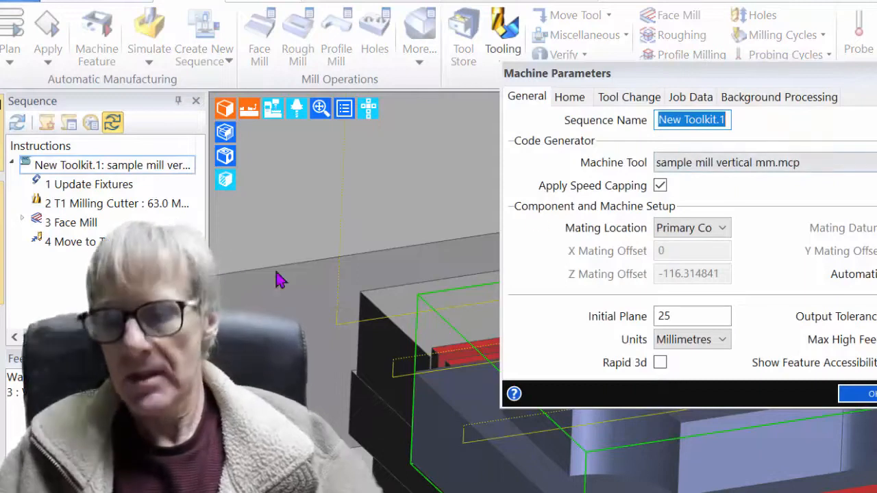
pyautogui.write('Op')
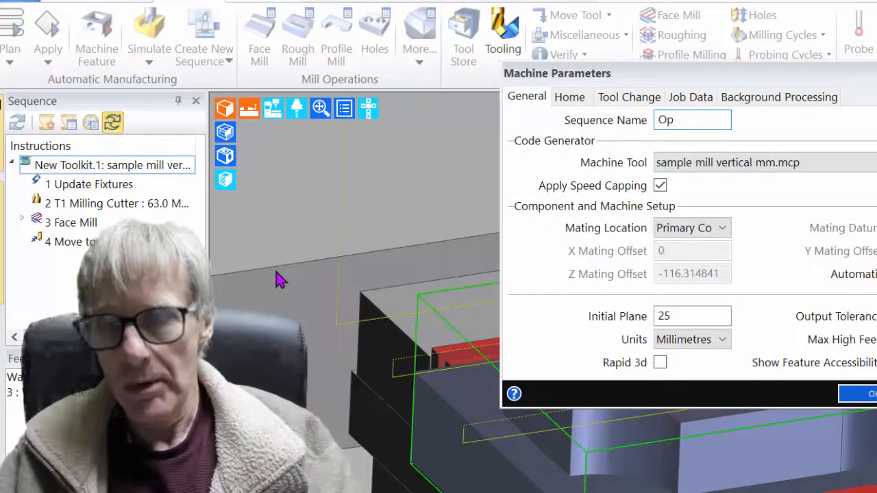
pyautogui.click(873, 391)
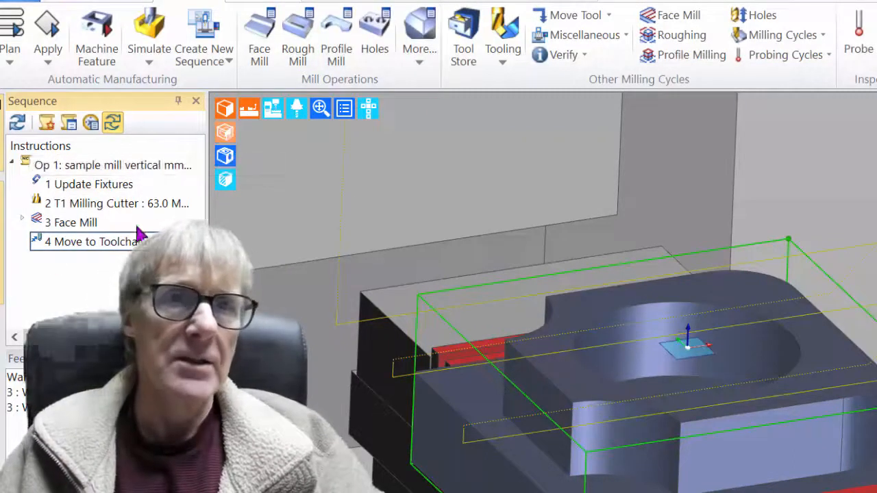
pyautogui.click(202, 24)
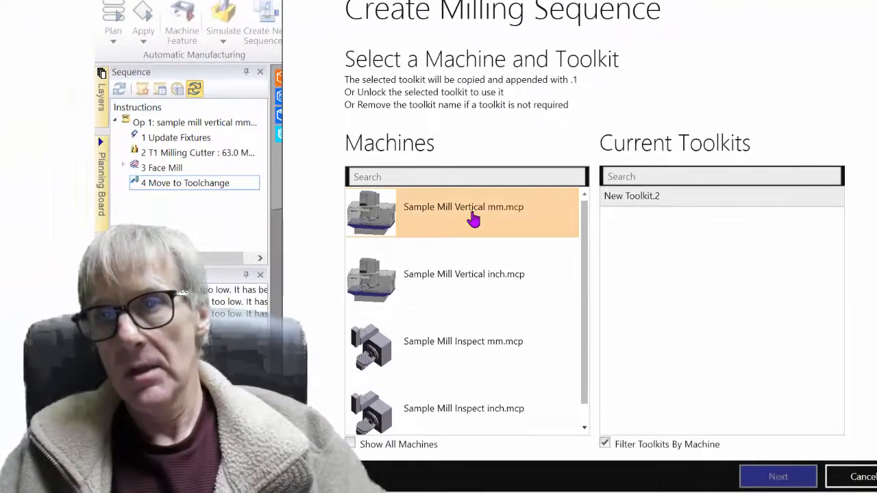
# Set up the second sequence on the vertical mill mm machine with Op 2 as initial datum
pyautogui.click(463, 212)
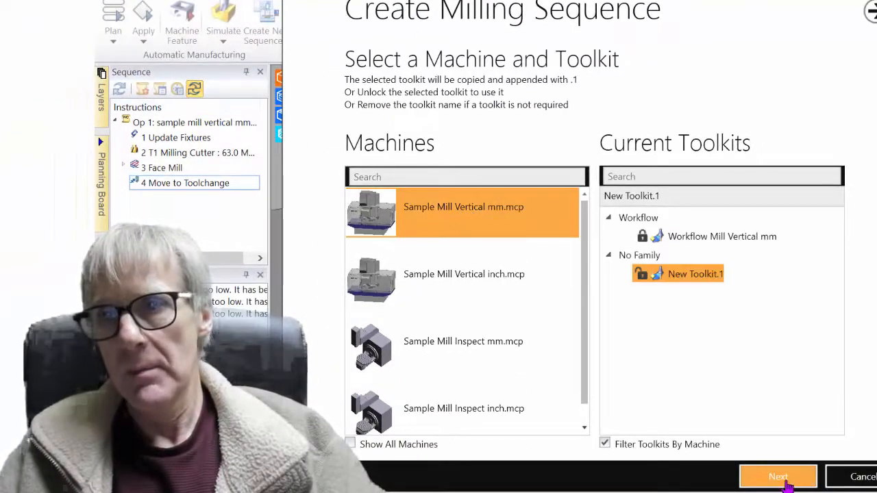
pyautogui.click(777, 476)
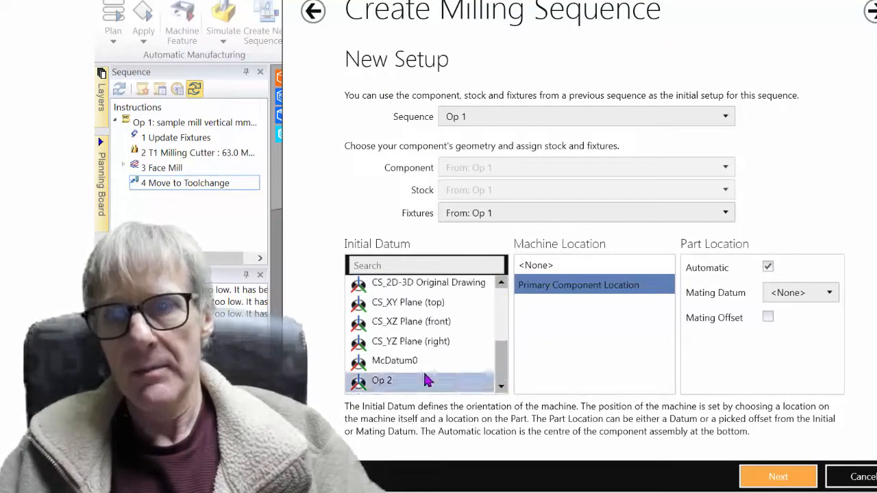
pyautogui.click(382, 380)
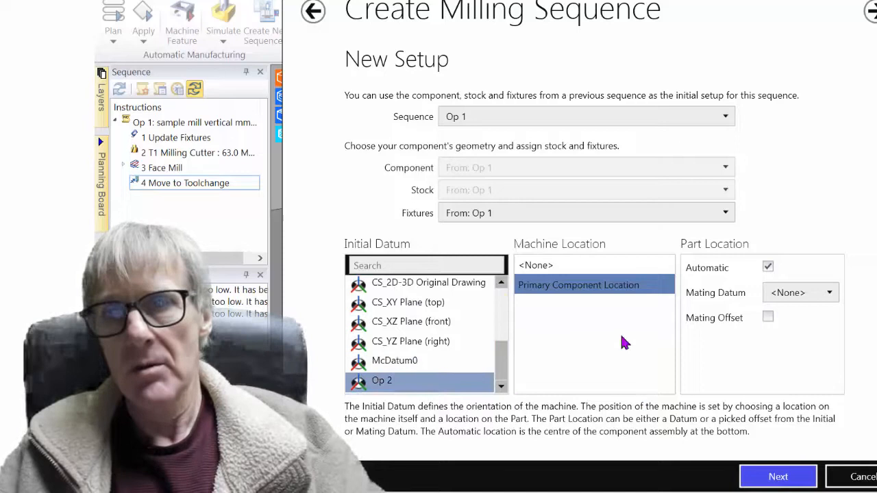
pyautogui.moveTo(777, 475)
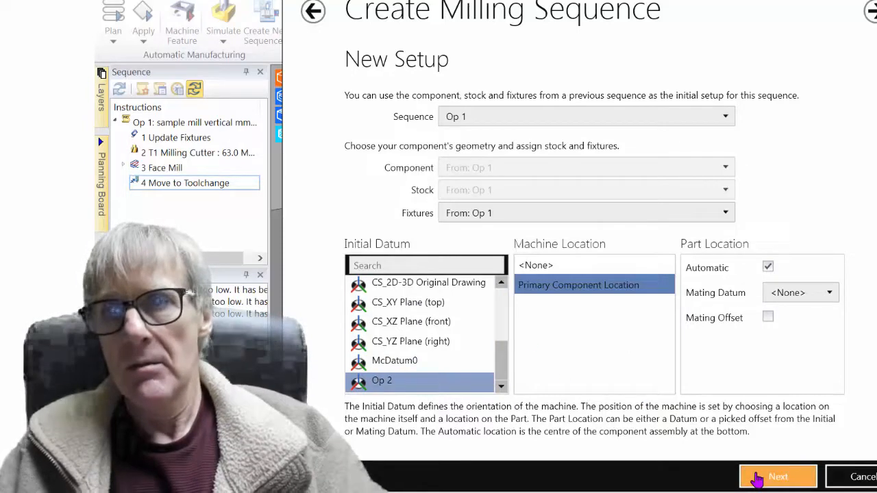
pyautogui.moveTo(777, 483)
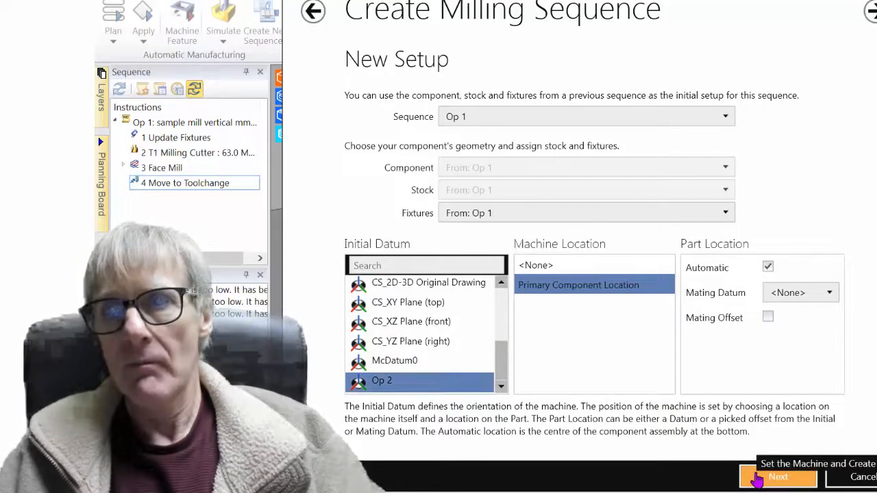
pyautogui.click(775, 478)
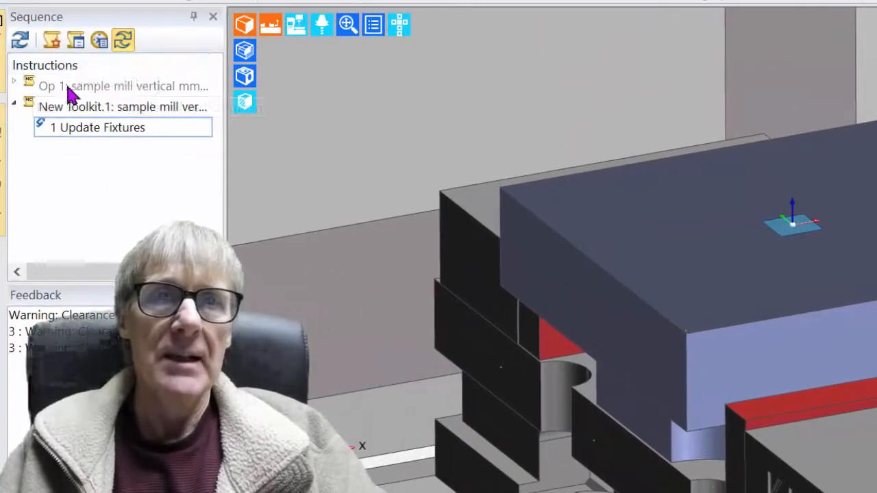
# Rename the new sequence to 'Op 2' in its properties
pyautogui.click(123, 86)
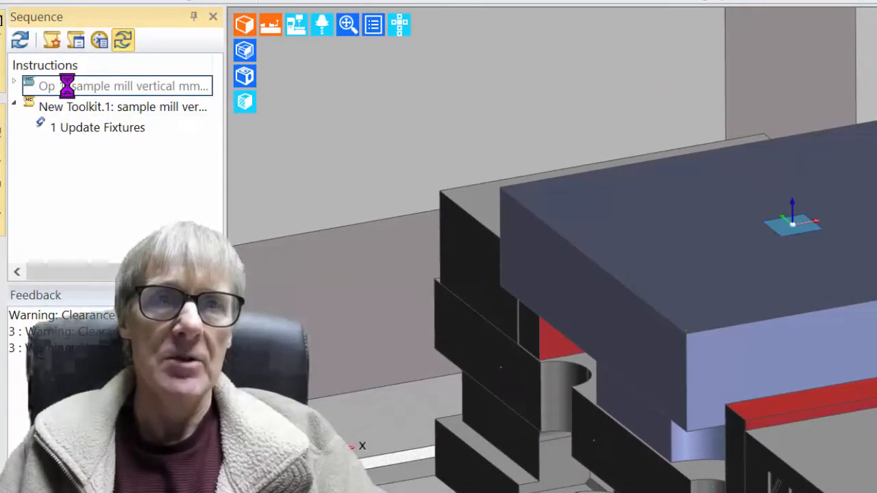
pyautogui.click(15, 86)
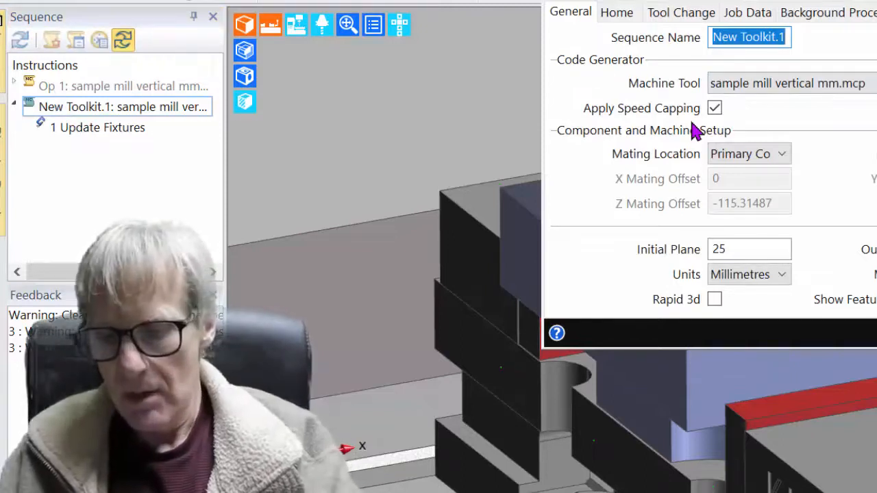
pyautogui.write('O')
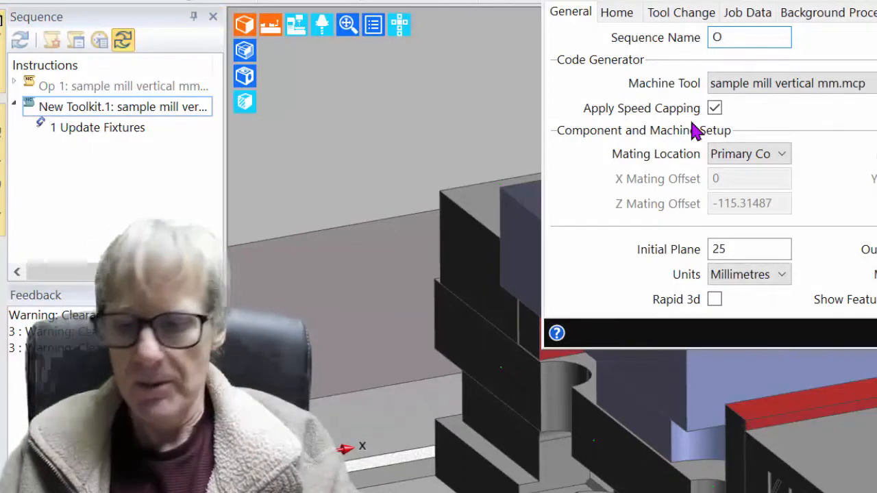
pyautogui.write('Op 2')
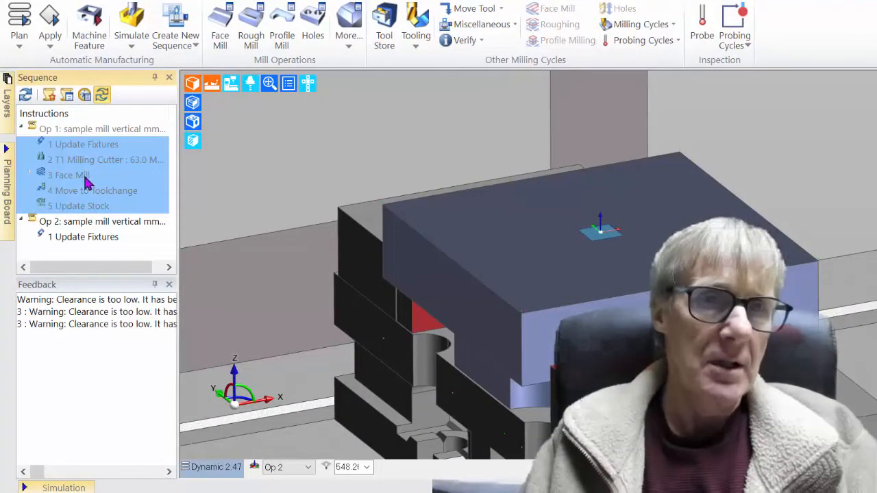
# Paste Op 1's cutter, face mill and toolchange into Op 2, remove duplicate Update Fixtures, and view the face-mill toolpath
pyautogui.click(83, 144)
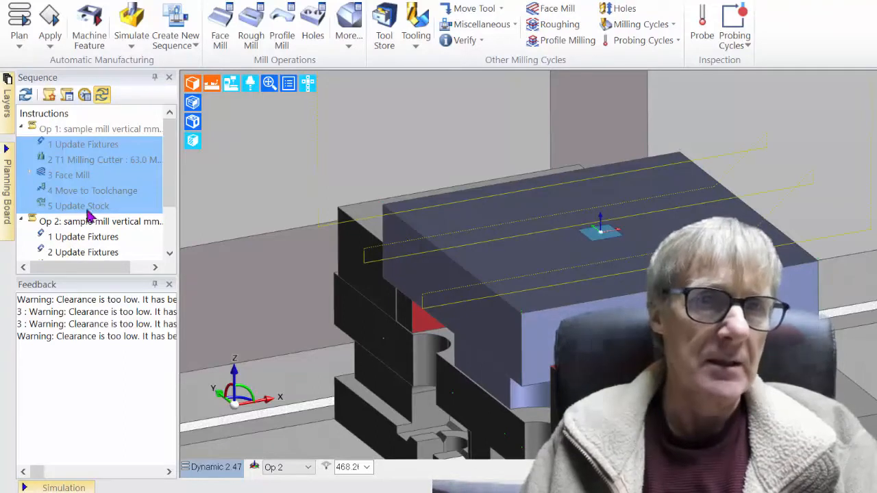
pyautogui.scroll(-3)
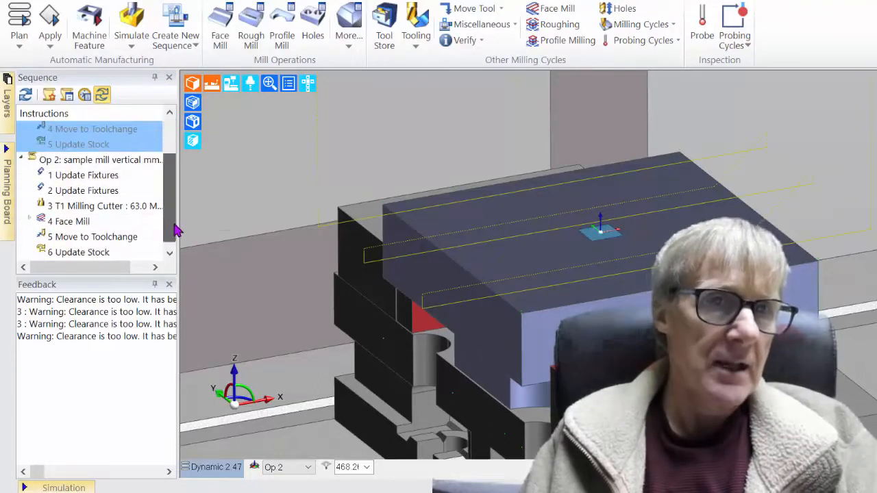
pyautogui.click(87, 175)
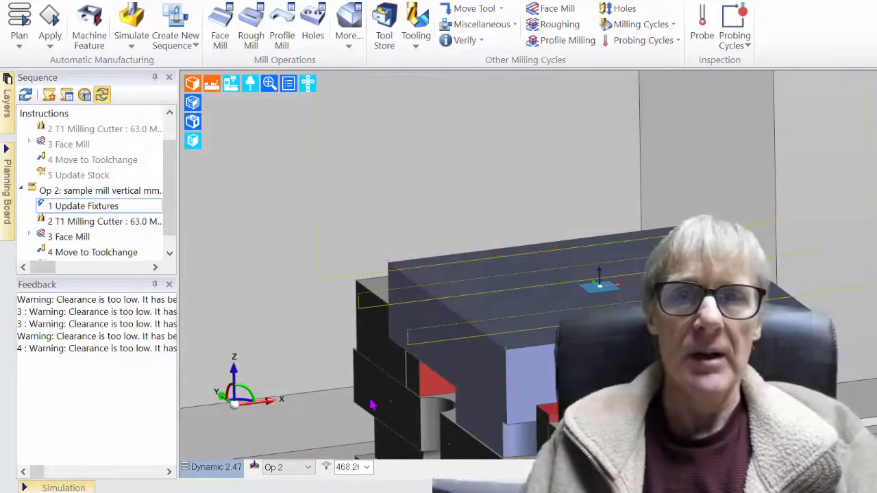
pyautogui.click(68, 236)
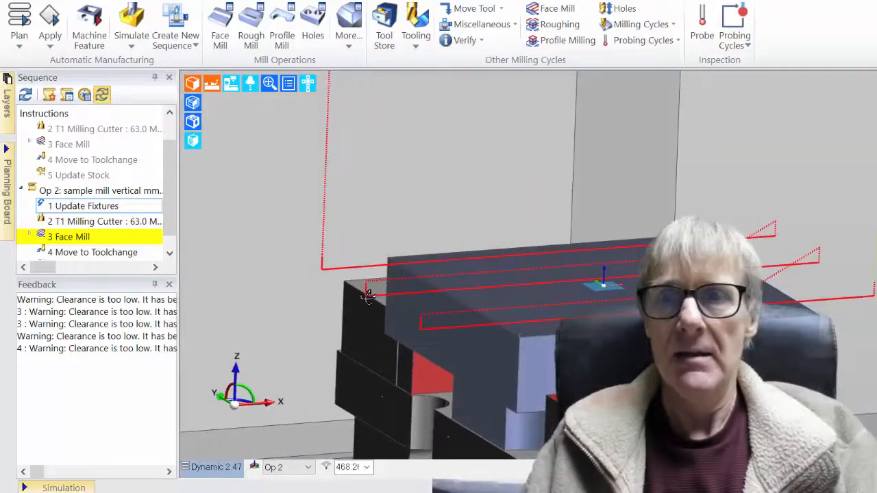
pyautogui.moveTo(368, 295)
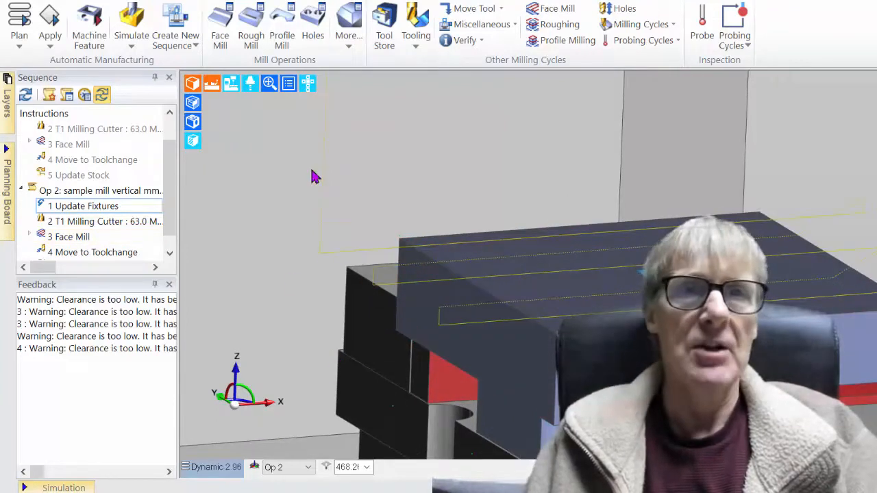
pyautogui.moveTo(411, 152)
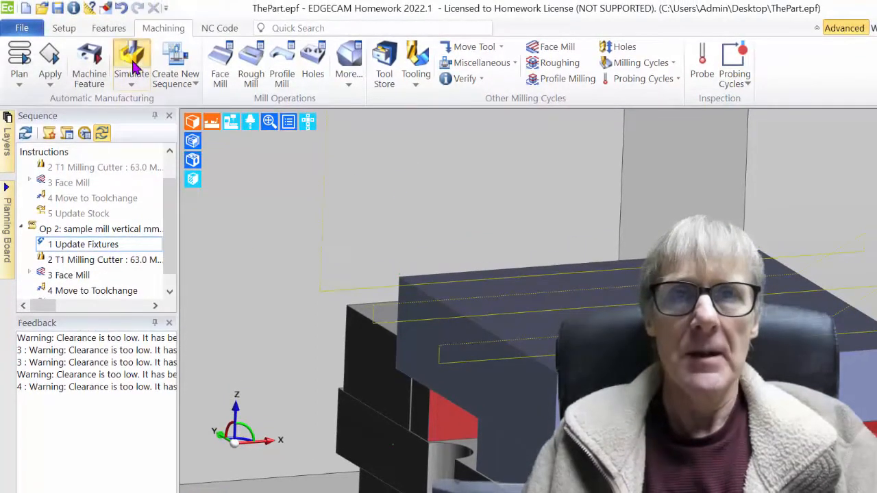
# In Simulate, add Op 1 to the selected sequences and select it to reorder above Op 2
pyautogui.click(131, 58)
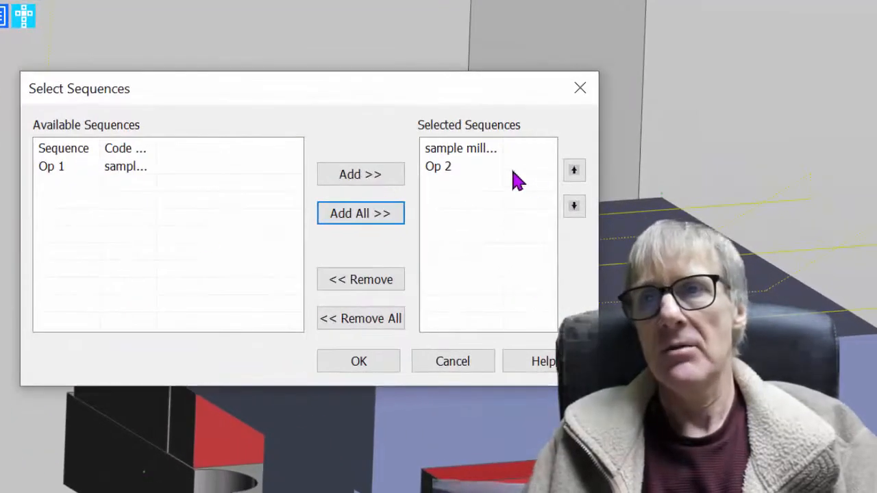
pyautogui.moveTo(88, 177)
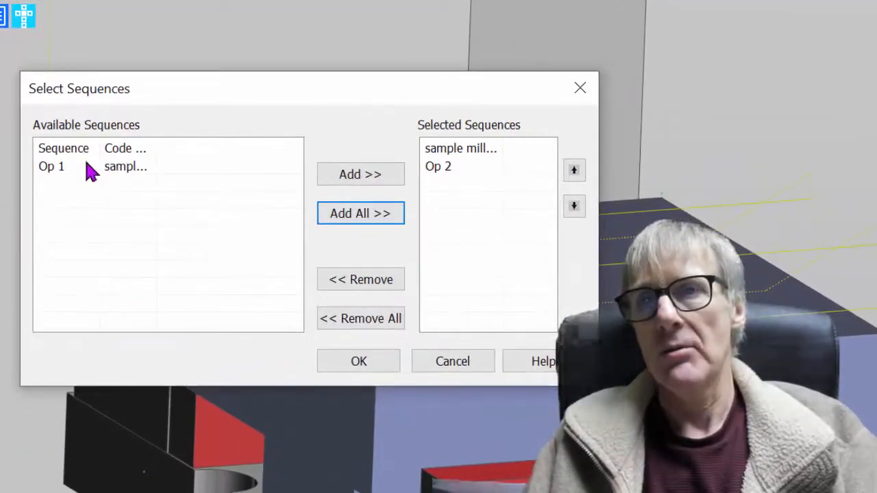
pyautogui.click(51, 166)
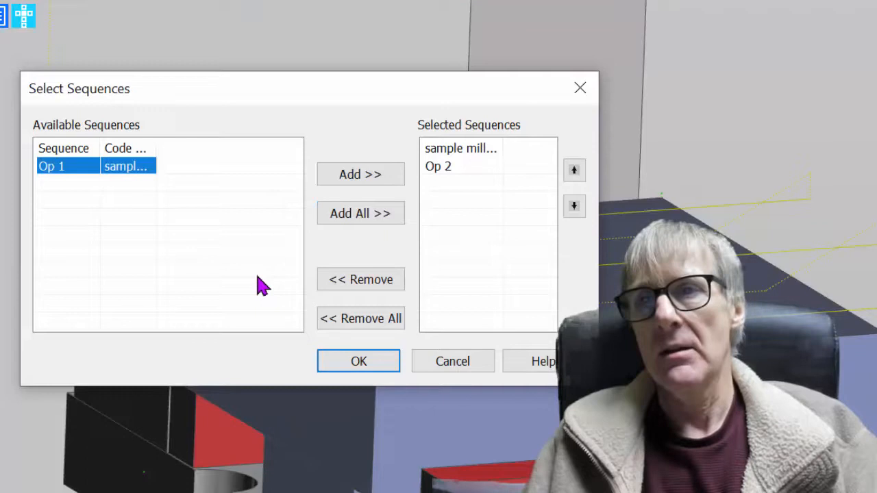
pyautogui.click(360, 174)
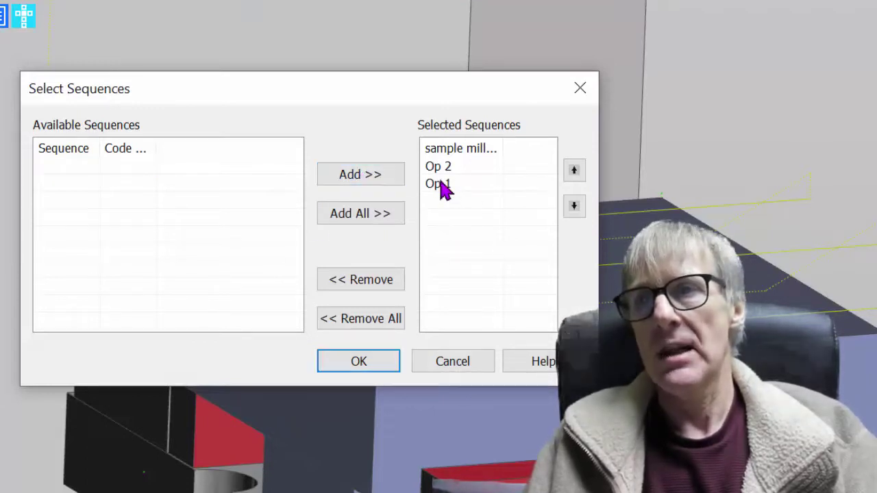
pyautogui.click(574, 170)
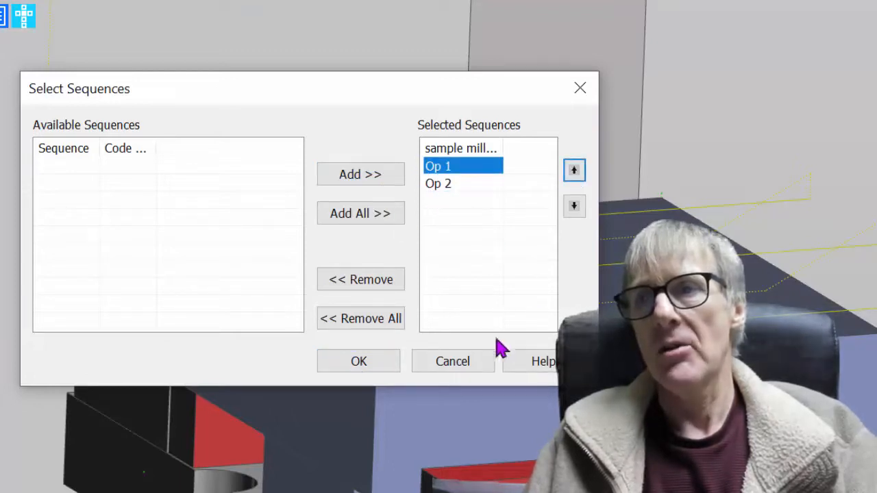
pyautogui.moveTo(74, 175)
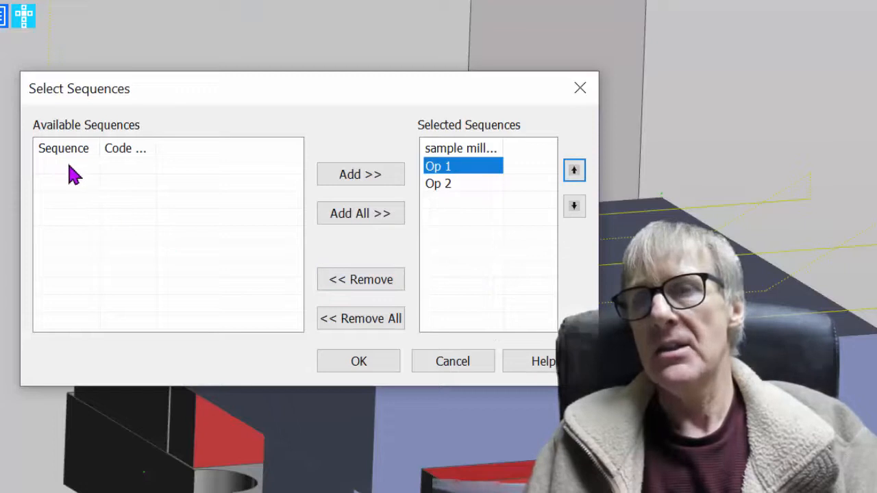
pyautogui.moveTo(438, 219)
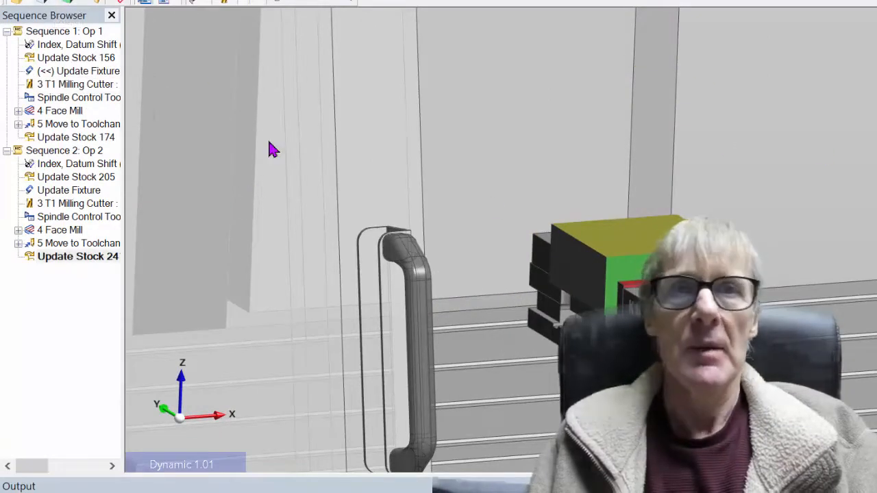
pyautogui.moveTo(130, 367)
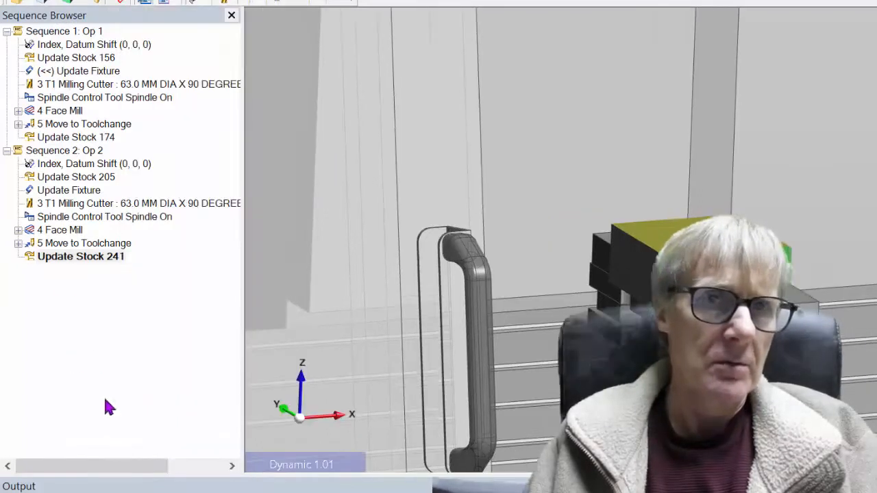
pyautogui.moveTo(15, 394)
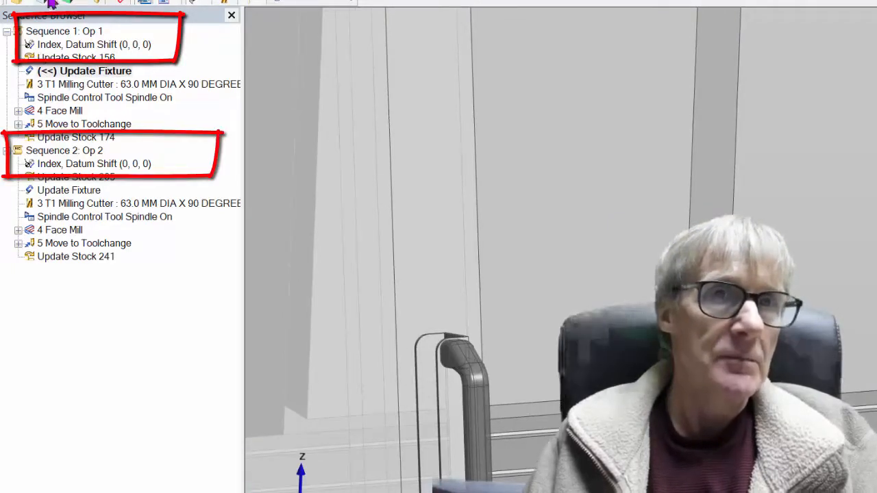
# Play the simulation through Op 1 up to Op 2's Face Mill
pyautogui.click(61, 110)
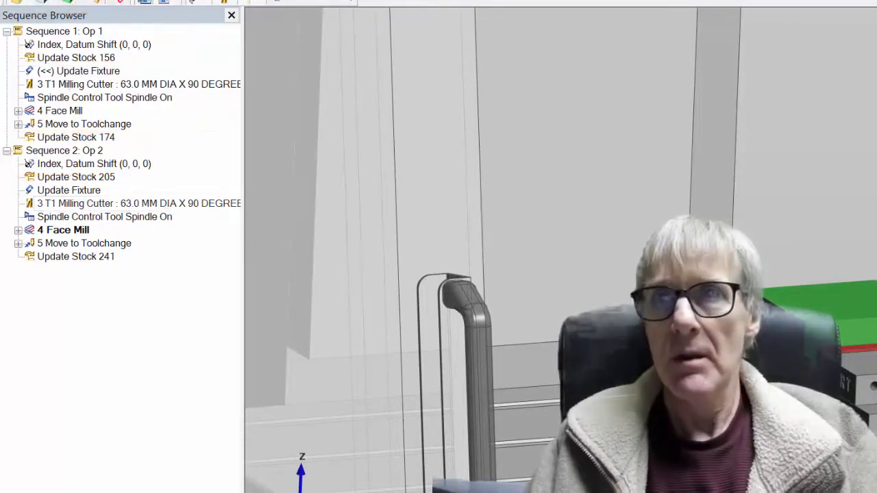
pyautogui.moveTo(706, 184)
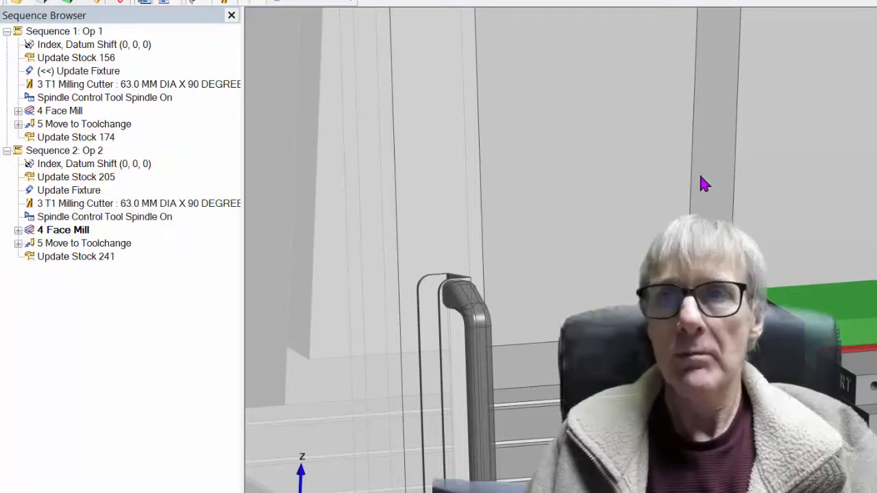